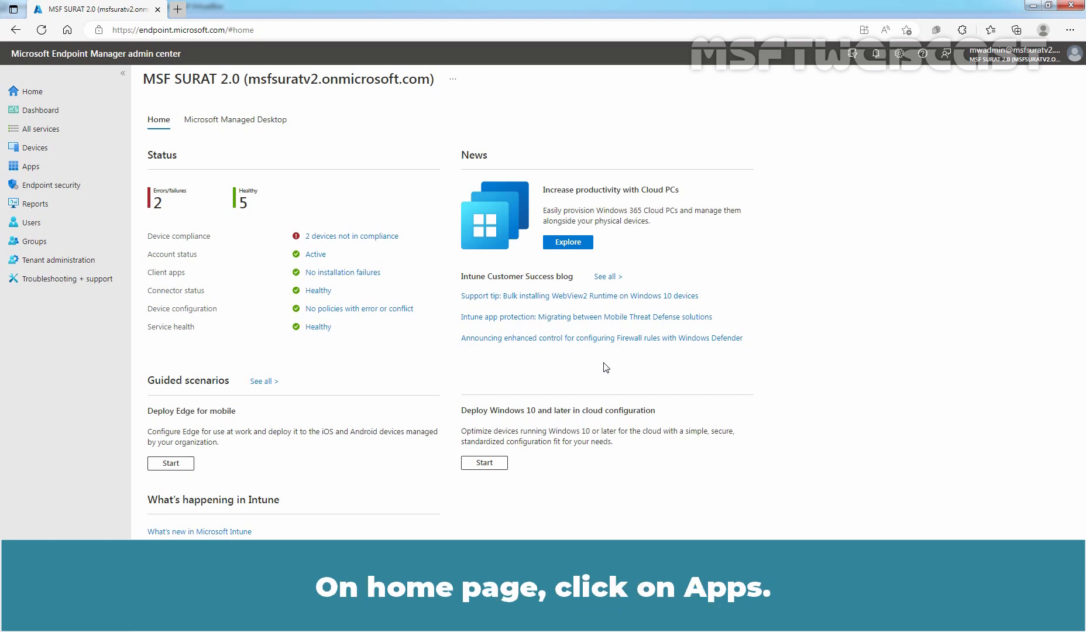
# - Begin adding a new Windows app and choose Line-of-business app as its type
pyautogui.click(31, 166)
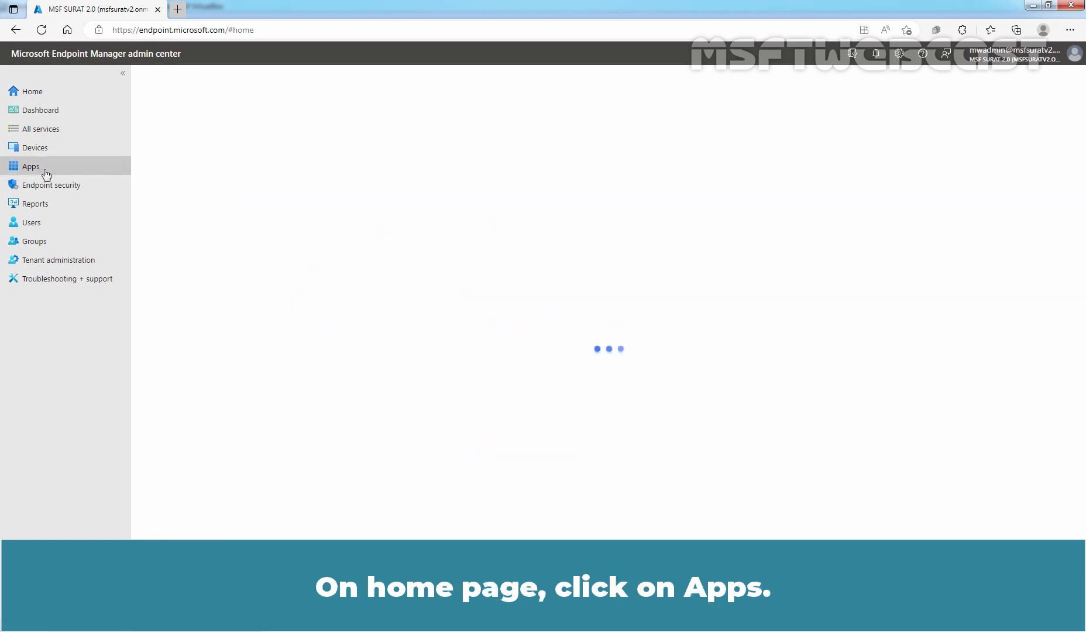
pyautogui.click(30, 166)
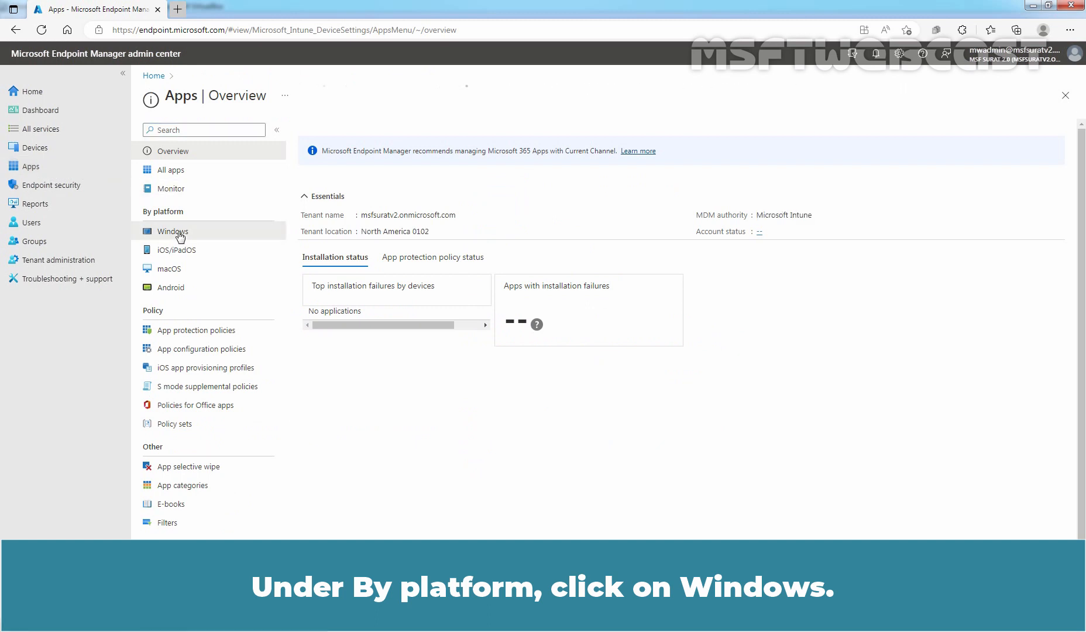
pyautogui.click(172, 230)
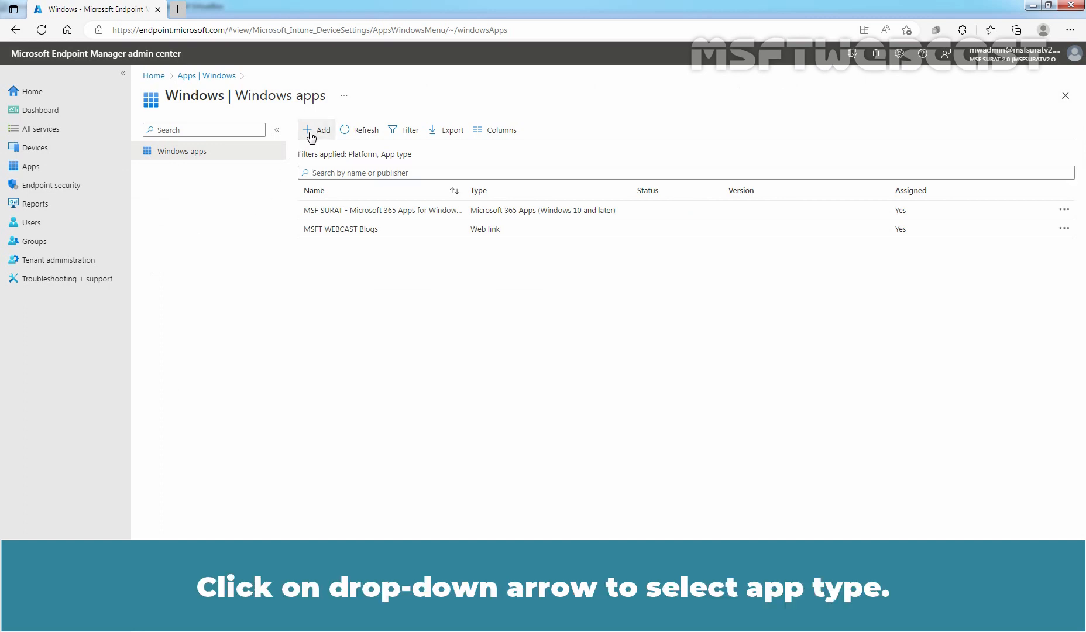
pyautogui.click(319, 130)
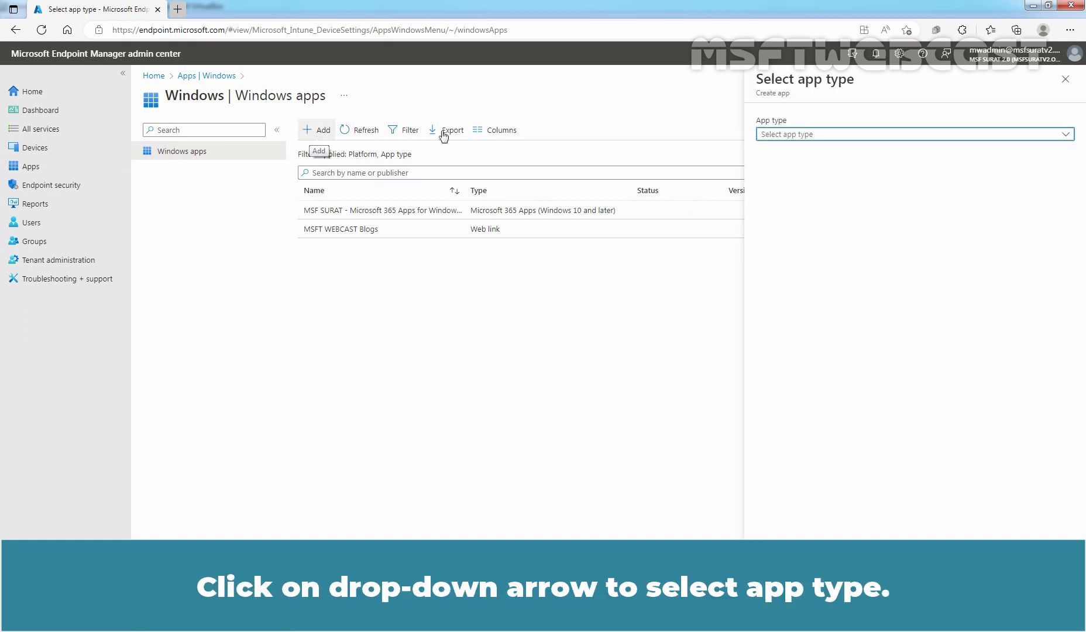
pyautogui.click(1062, 133)
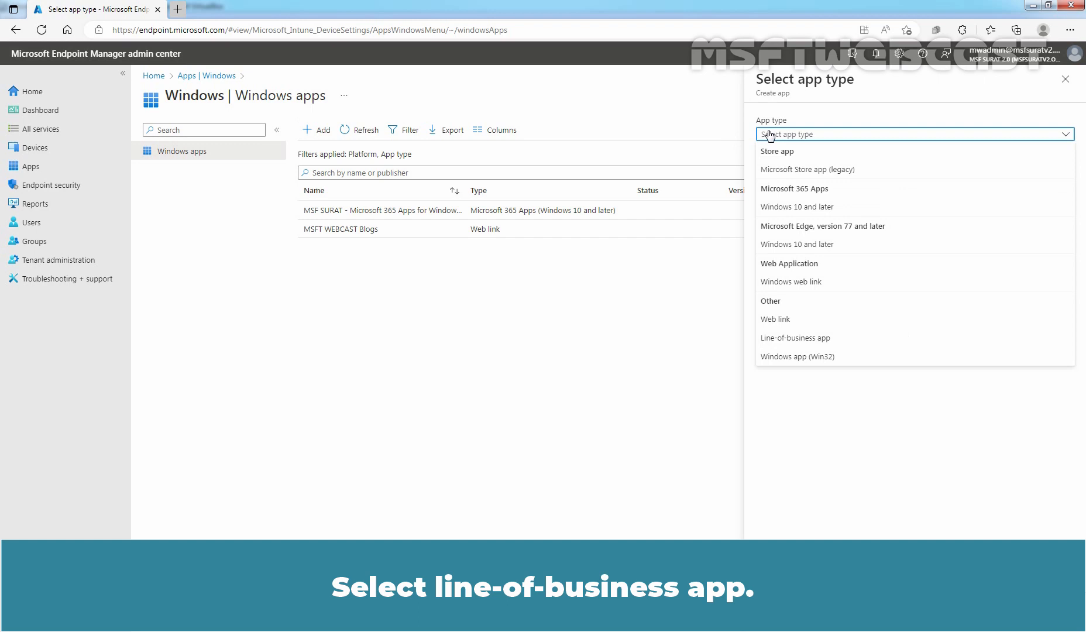
pyautogui.click(795, 336)
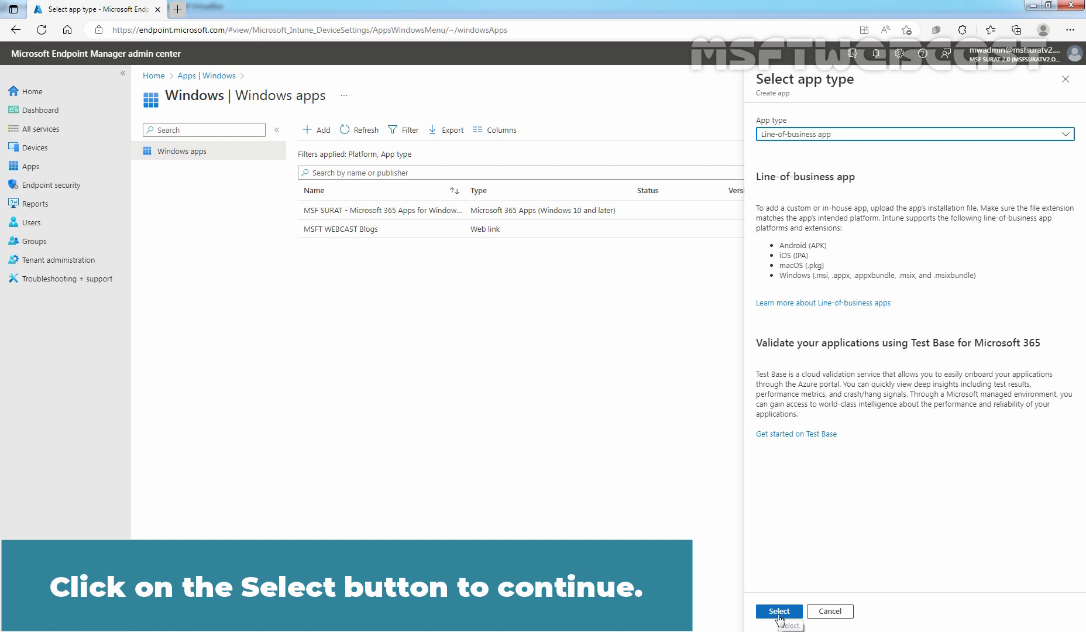
# - Confirm the app type and upload googlechromestandaloneenterprise64.msi as the package file
pyautogui.click(777, 614)
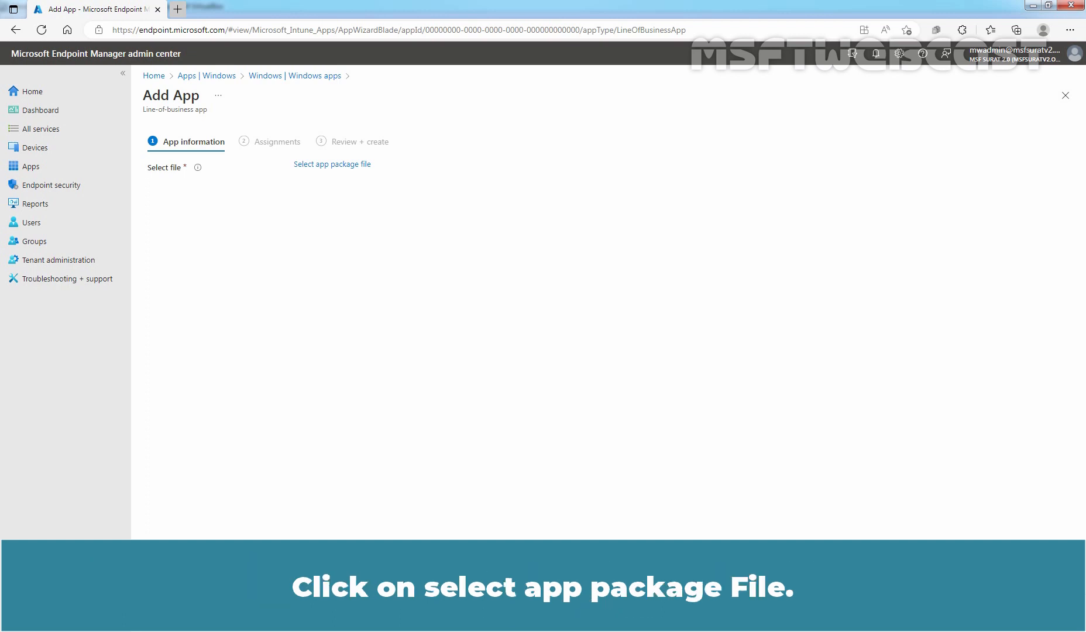
pyautogui.moveTo(723, 445)
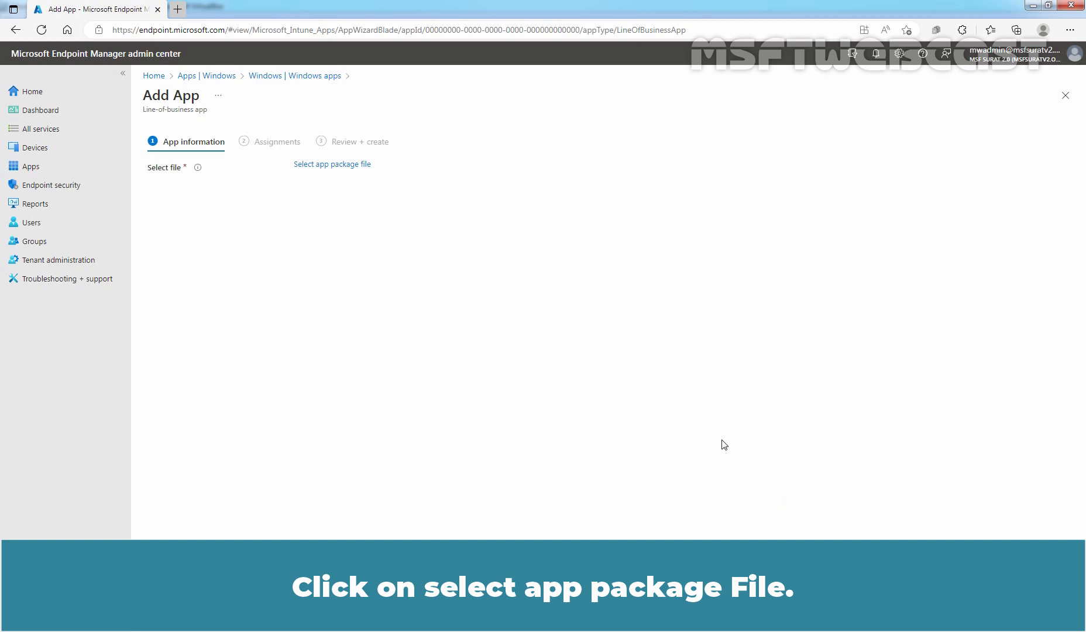
pyautogui.click(331, 164)
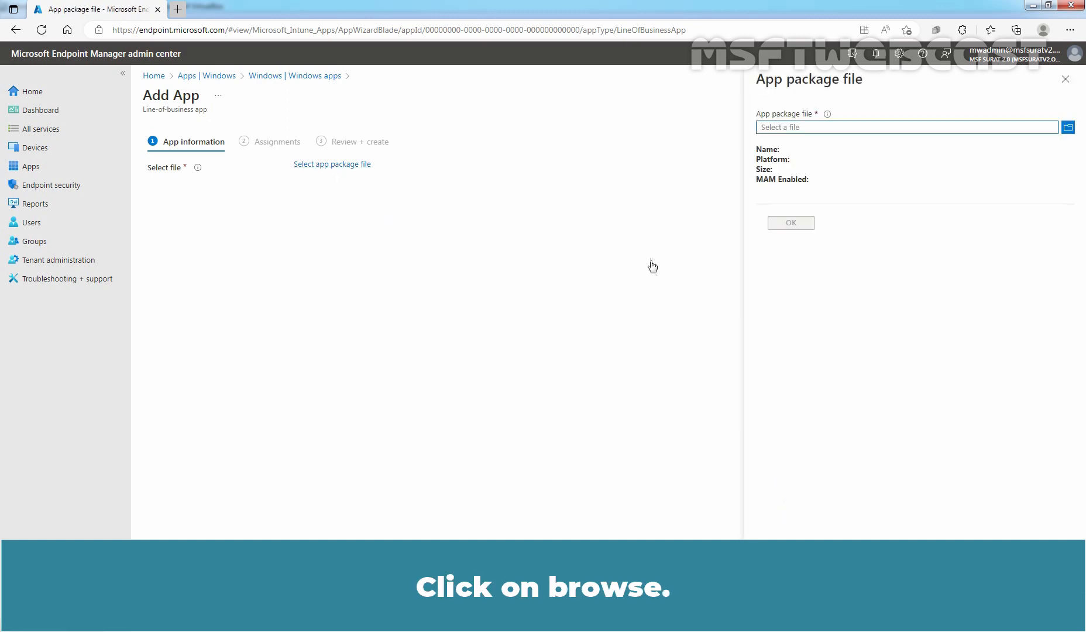
pyautogui.click(1068, 127)
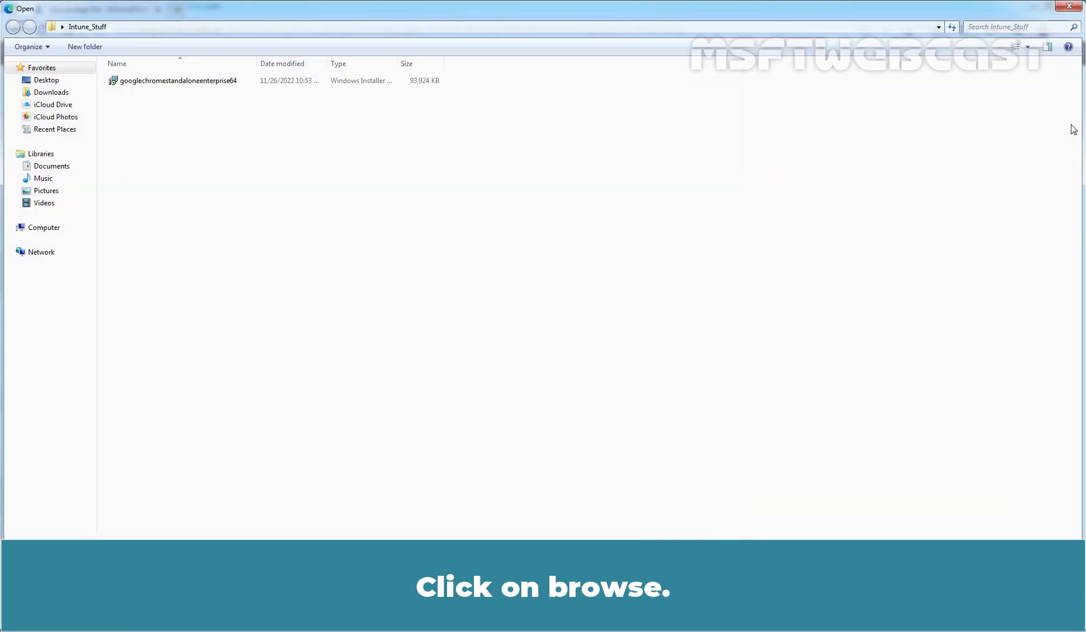
pyautogui.click(177, 80)
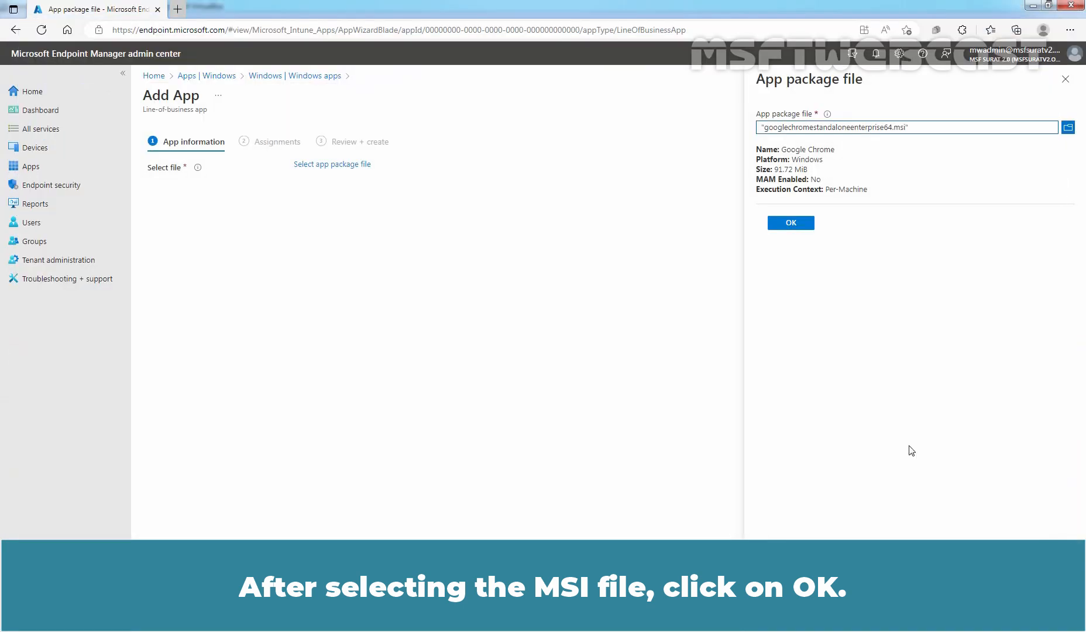
pyautogui.click(790, 222)
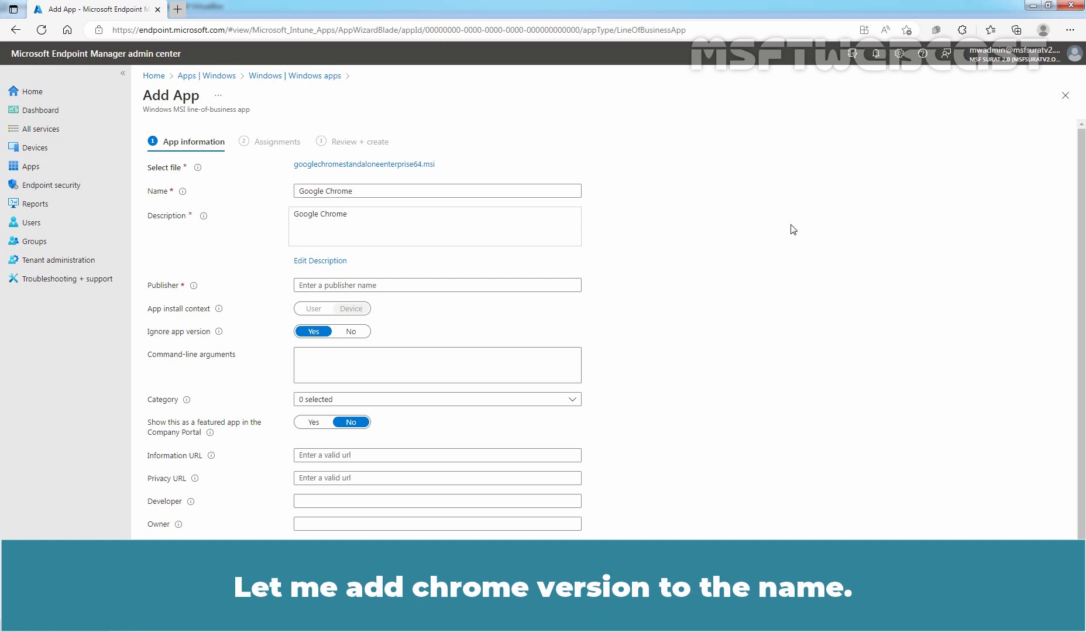
# - Name the app Google Chrome 107.0.5304.122 and make its description 'Google Chrome 107.0.5304.122 deployment.'
pyautogui.click(437, 190)
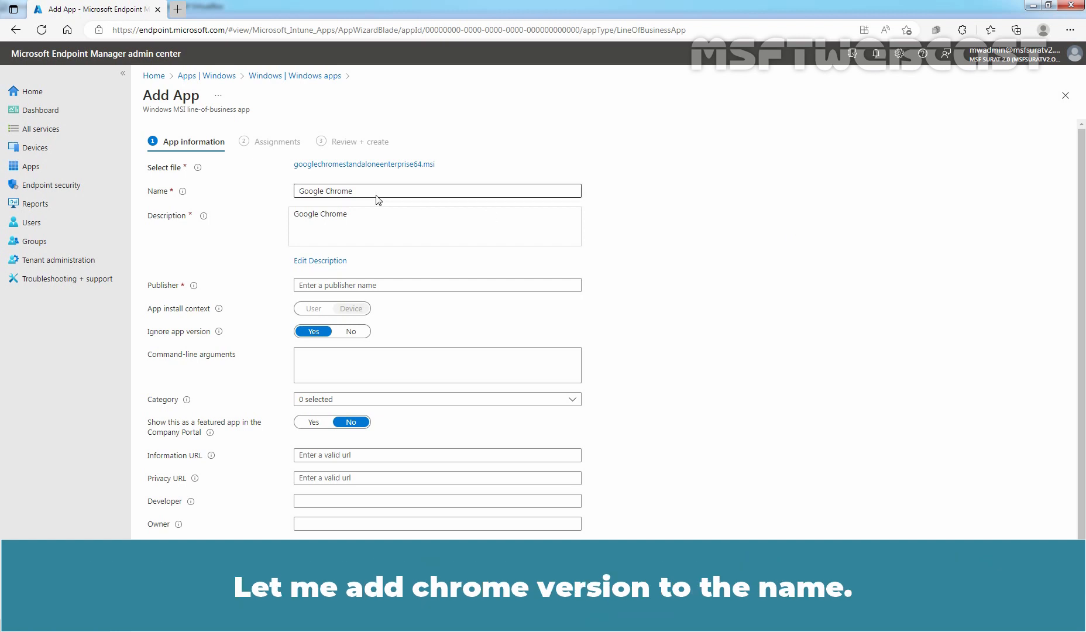
pyautogui.write('107.0.5304.122')
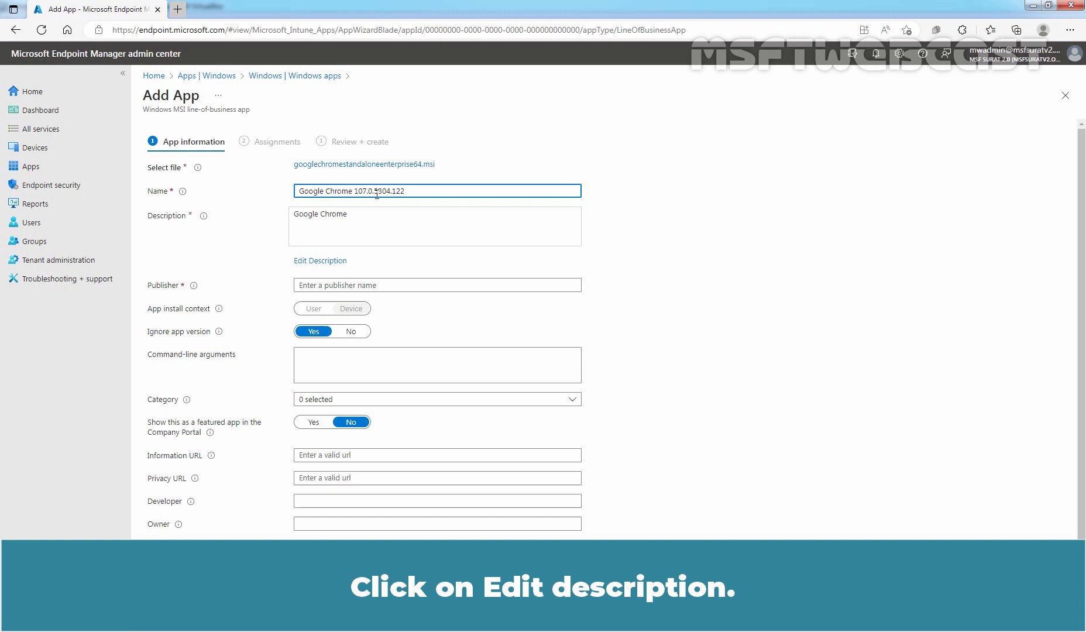
pyautogui.click(319, 261)
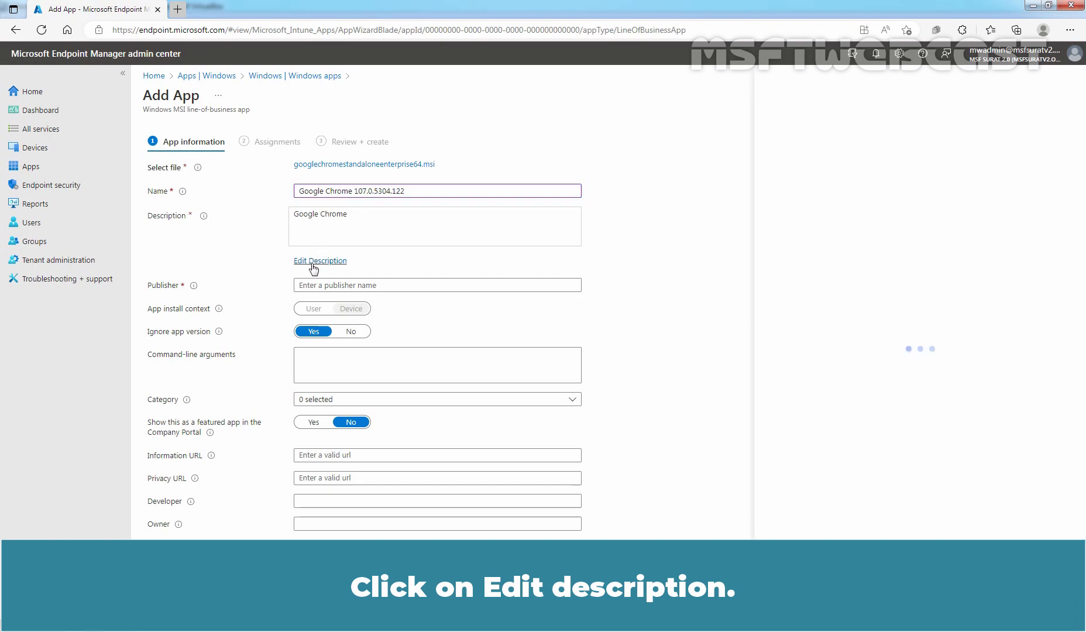
pyautogui.click(320, 261)
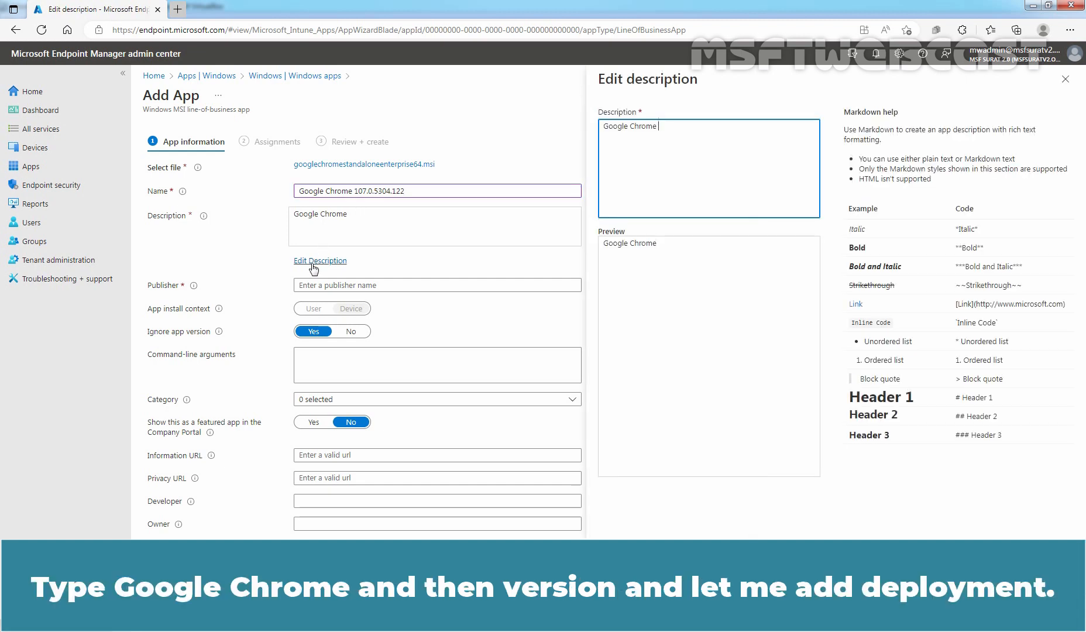
pyautogui.write('107.0.5304.122 deployment')
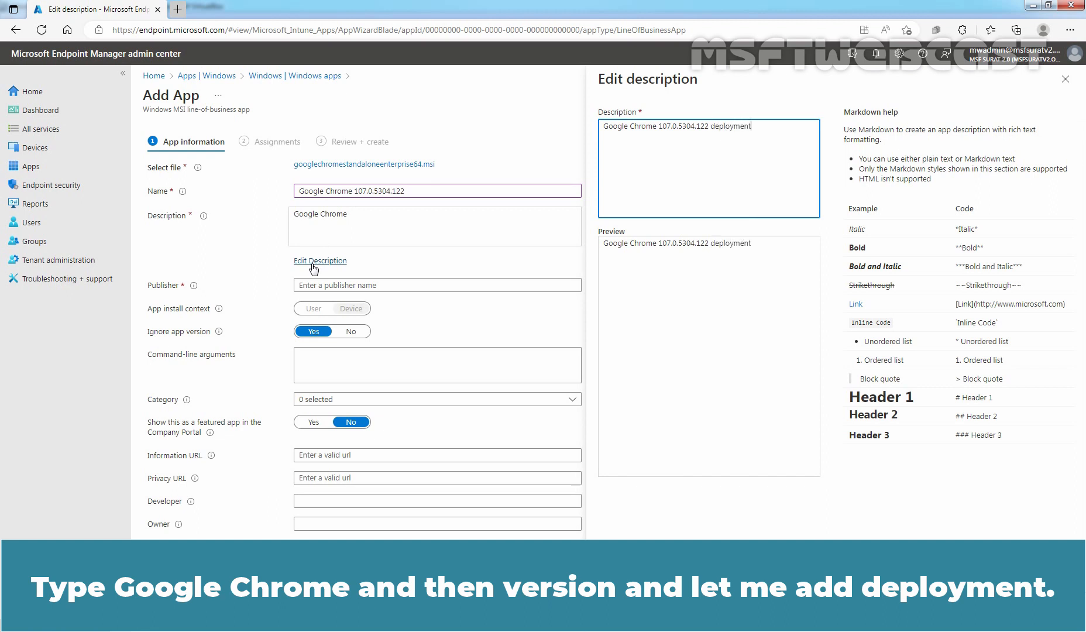
pyautogui.write('.')
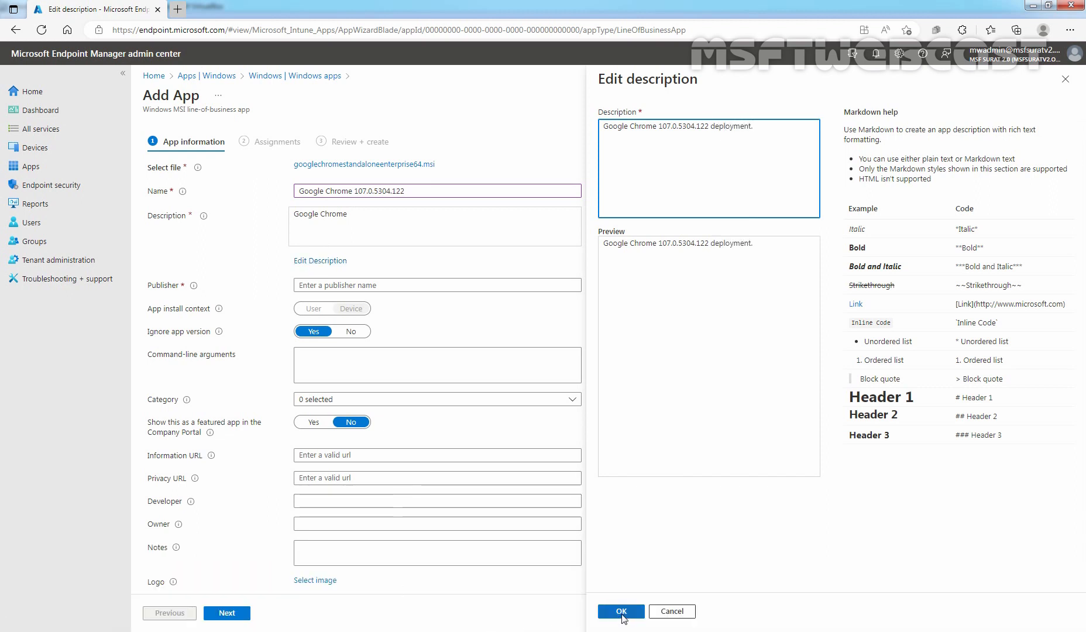
pyautogui.click(619, 610)
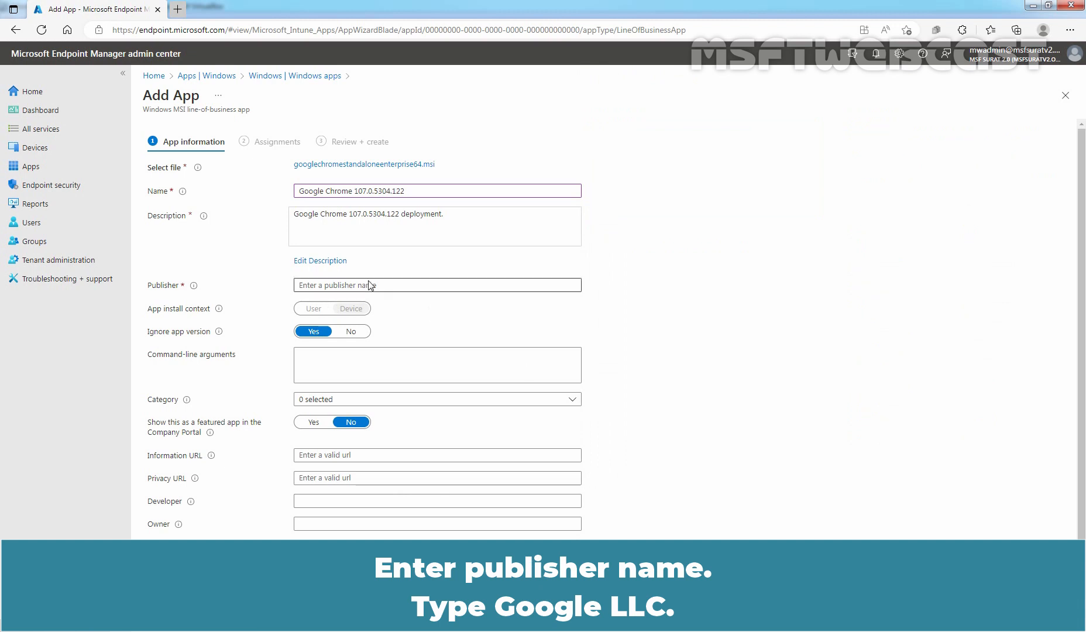
# - Set the publisher to Google LLC
pyautogui.write('Google')
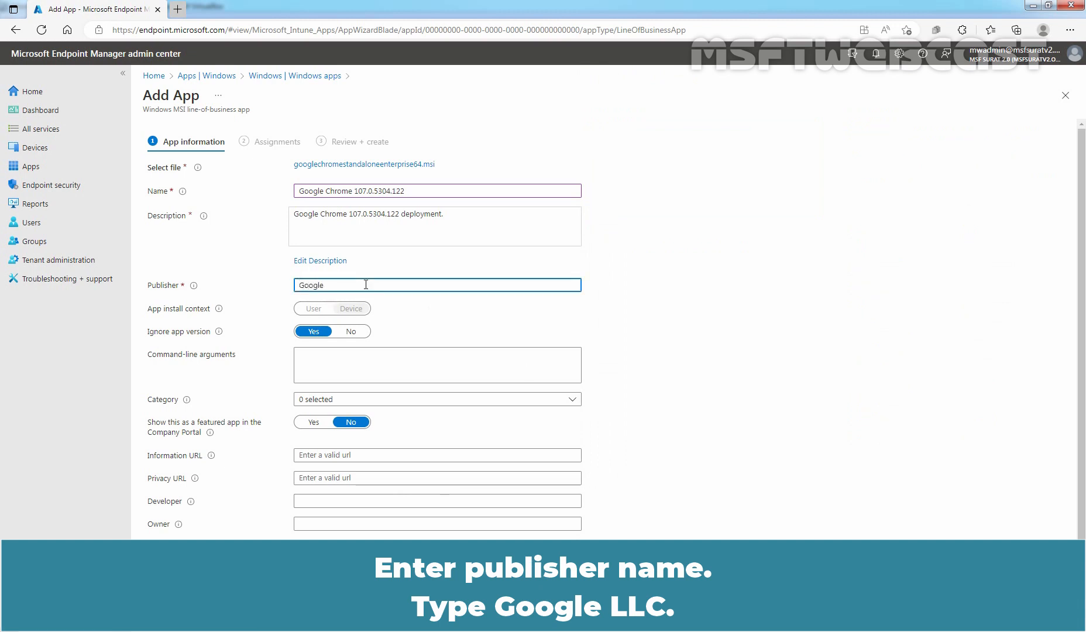
pyautogui.write('LLC')
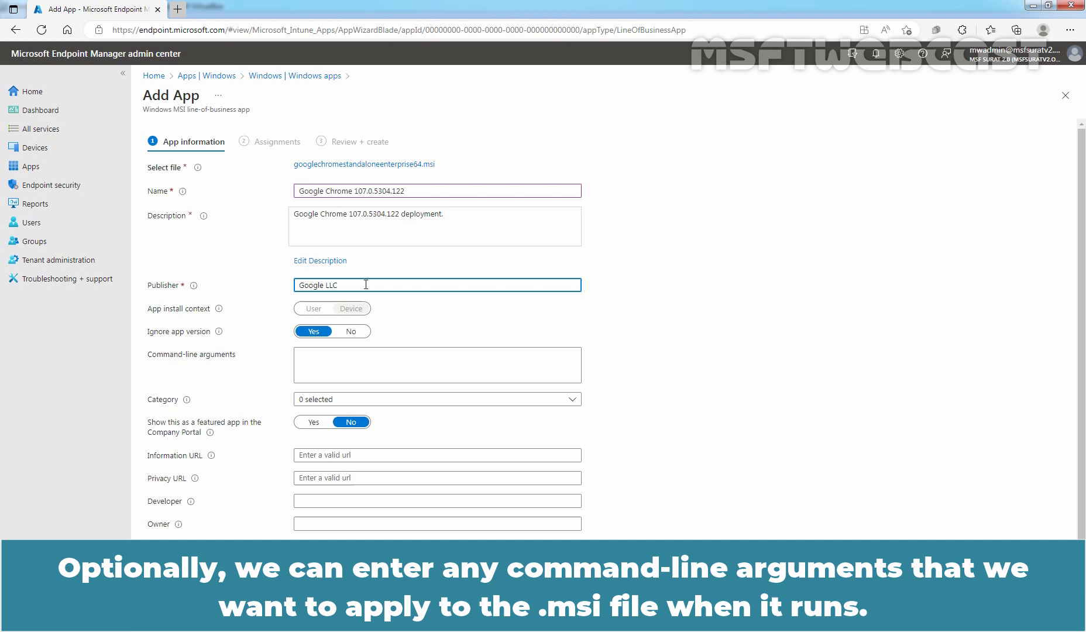
pyautogui.click(436, 364)
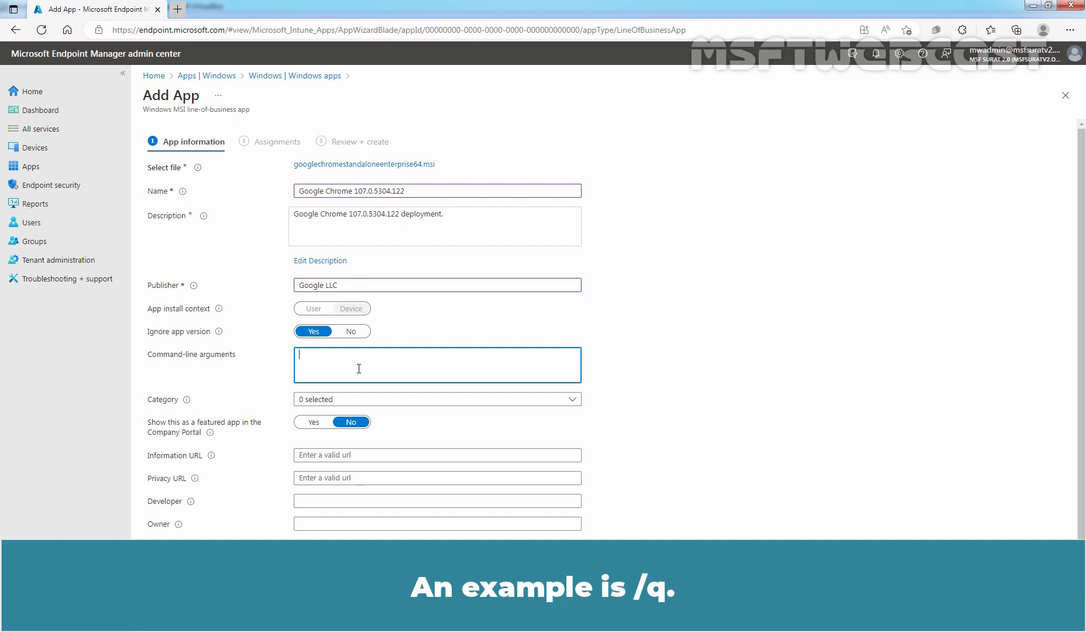
# - Upload Google_Chrome_icon_(2011).png as the app logo and continue to assignments
pyautogui.scroll(-3)
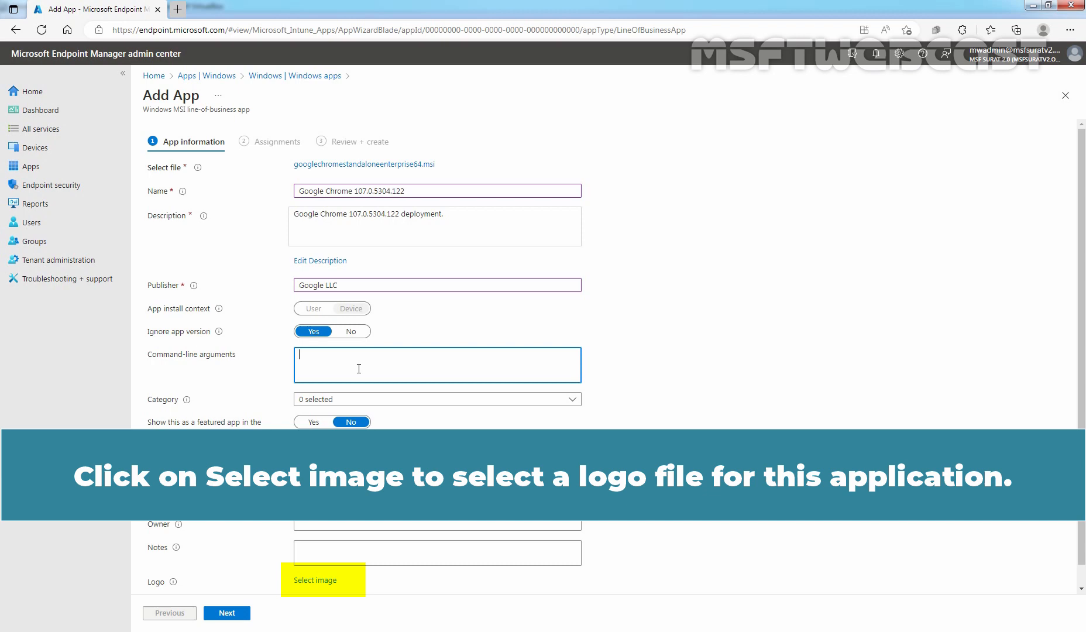
pyautogui.click(315, 580)
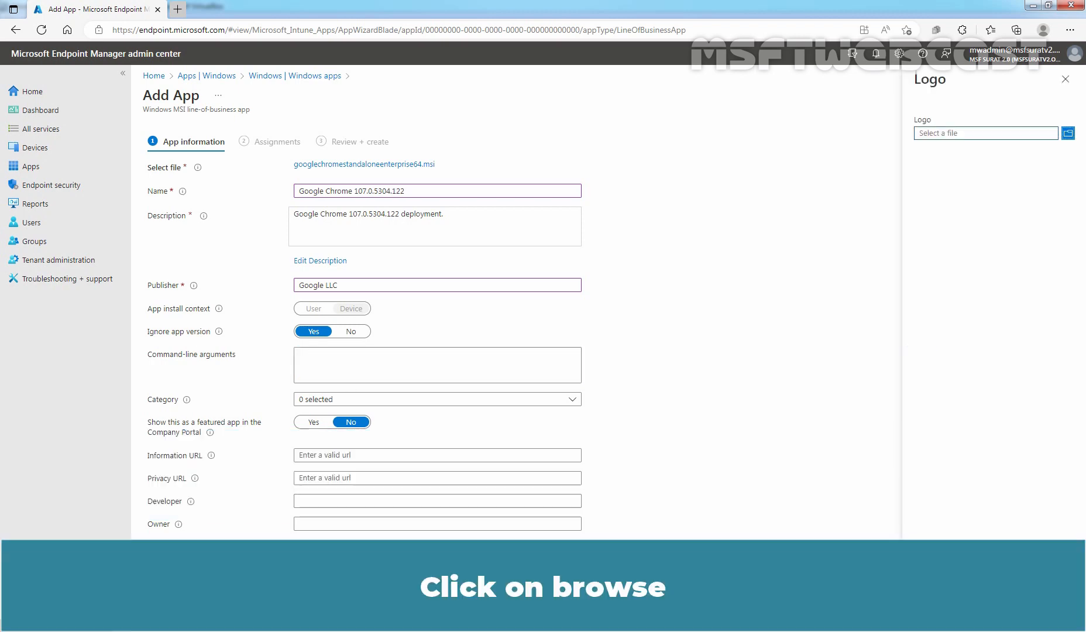
pyautogui.click(1068, 133)
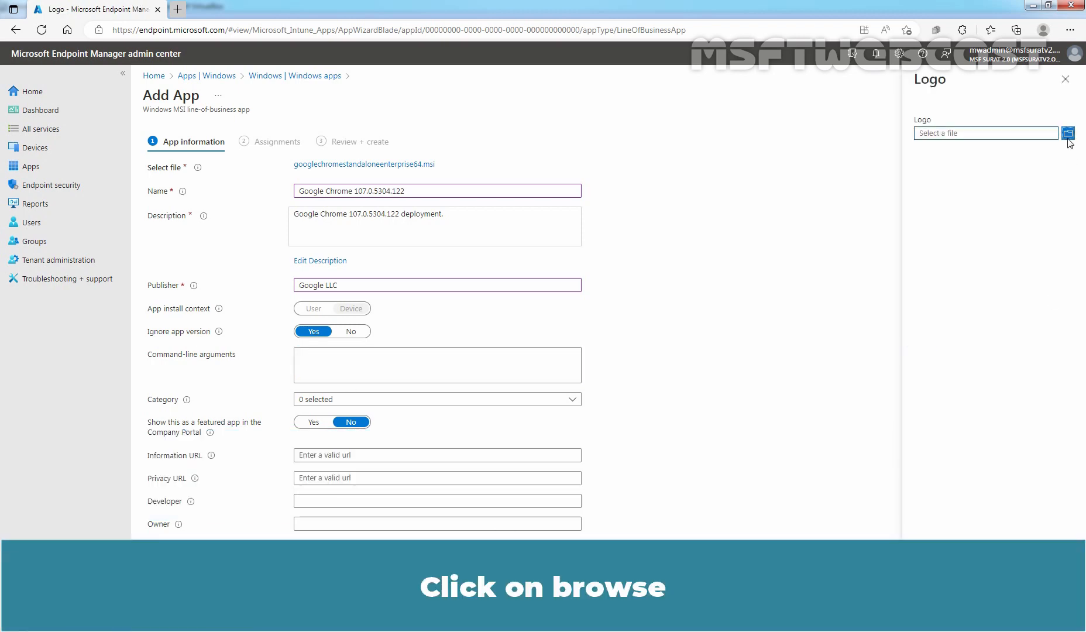
pyautogui.click(1068, 134)
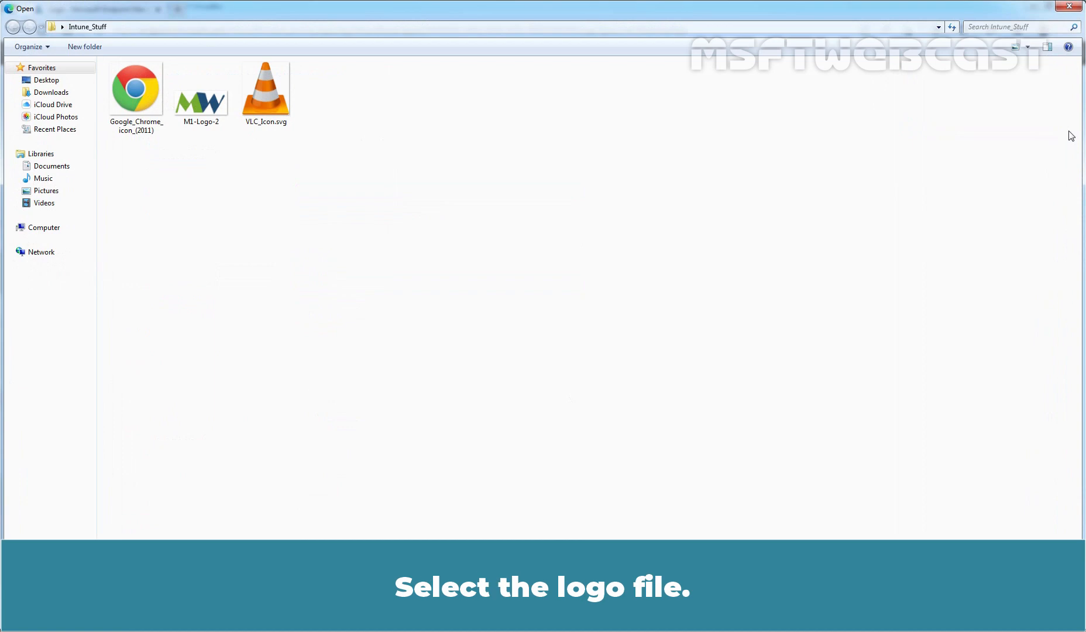
pyautogui.click(135, 90)
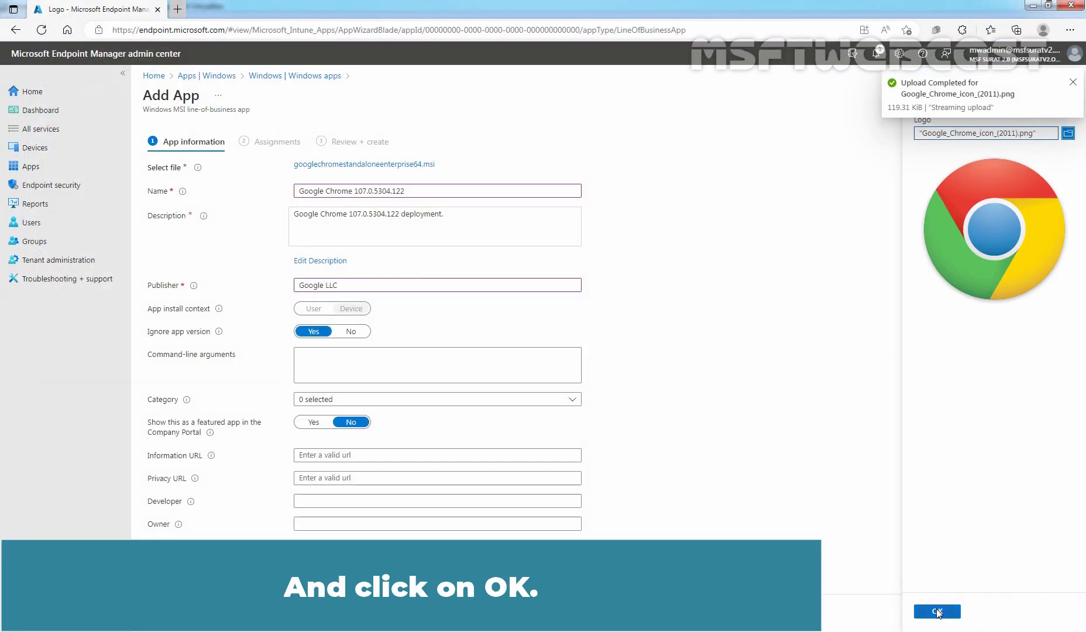
pyautogui.click(936, 610)
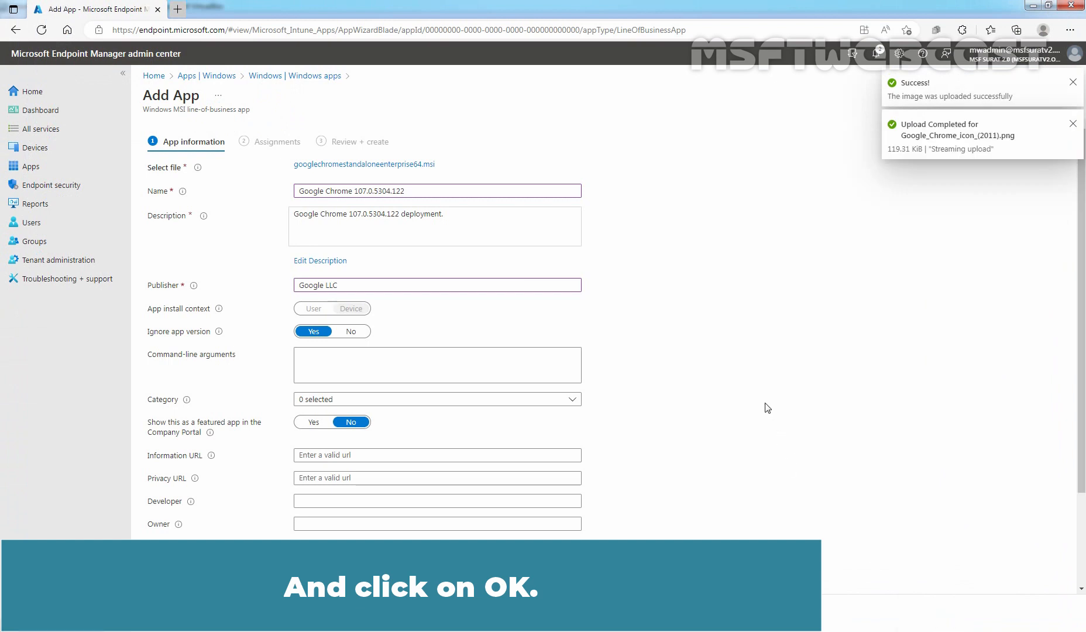
pyautogui.scroll(-3)
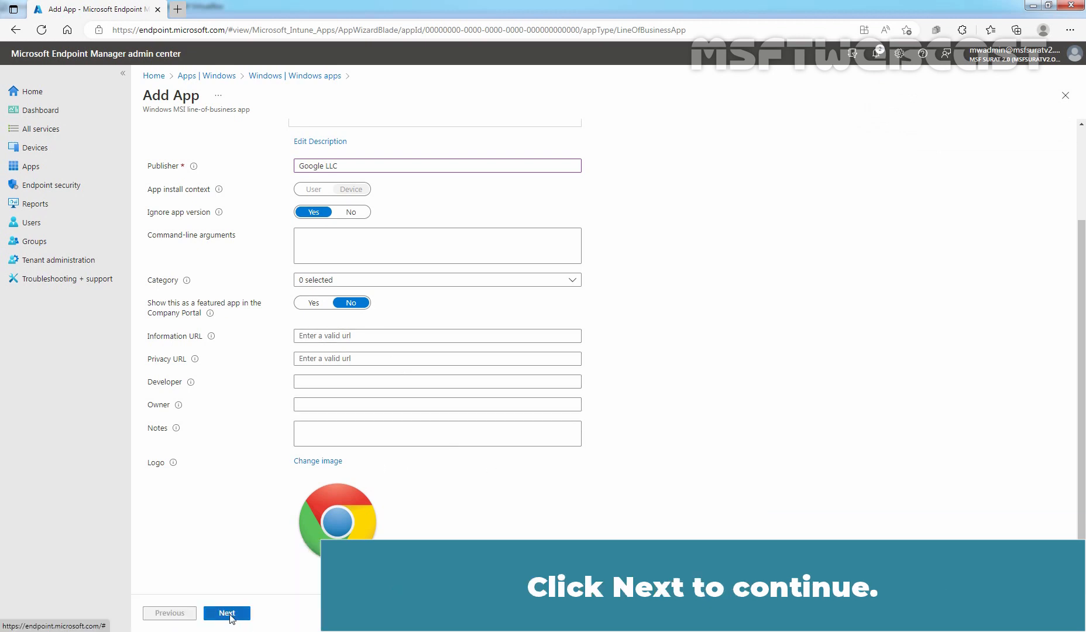
pyautogui.click(227, 613)
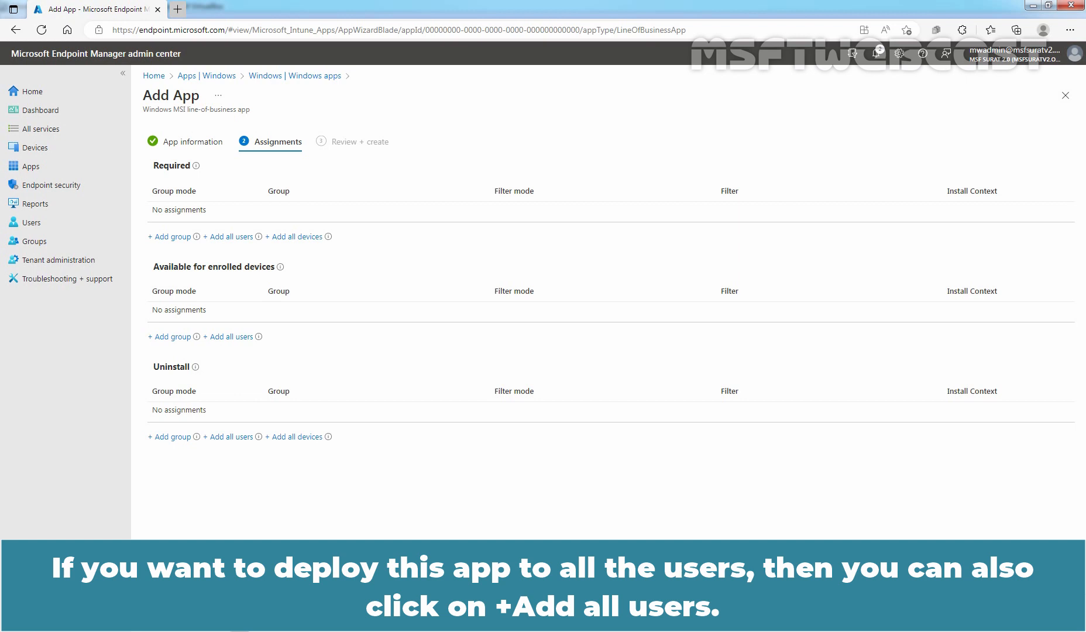
pyautogui.moveTo(560, 533)
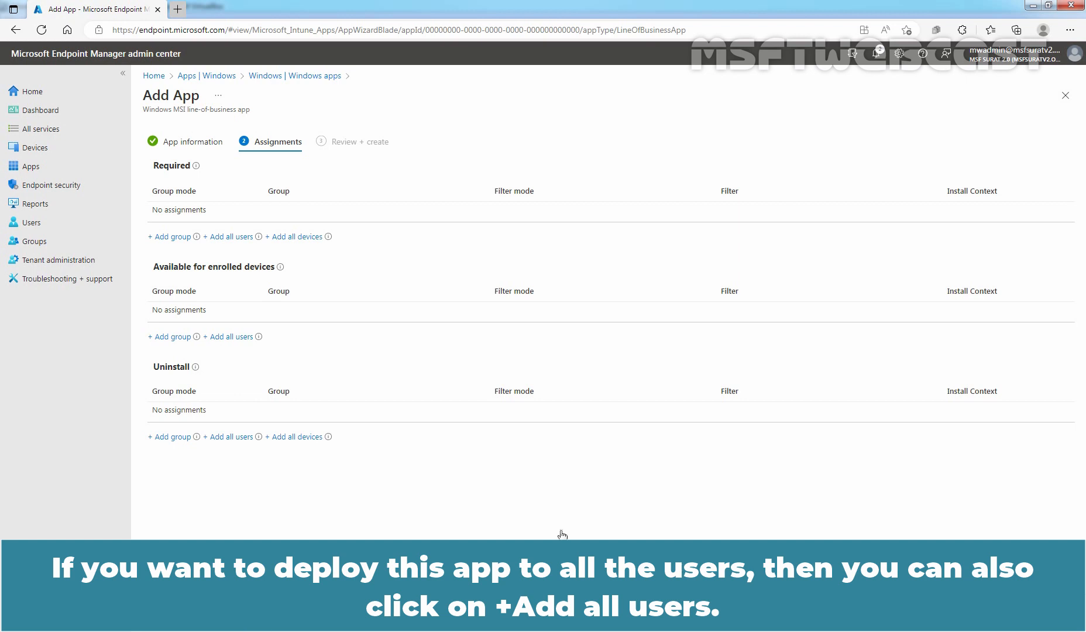
pyautogui.moveTo(230, 236)
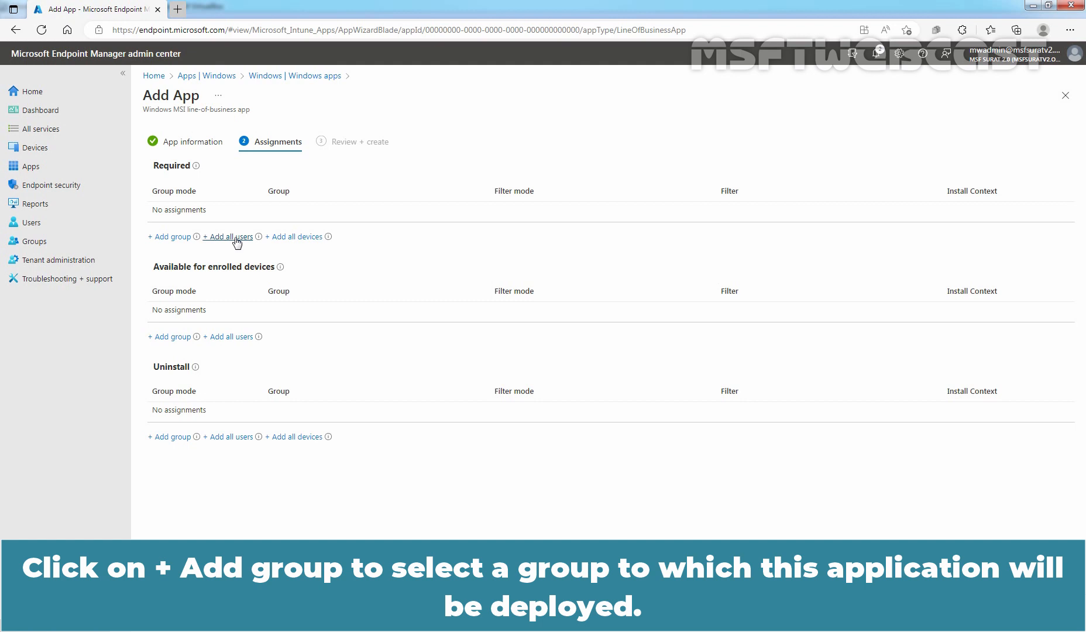
# - Add Test_WinClient as a required group assignment and proceed to Review + create
pyautogui.click(169, 236)
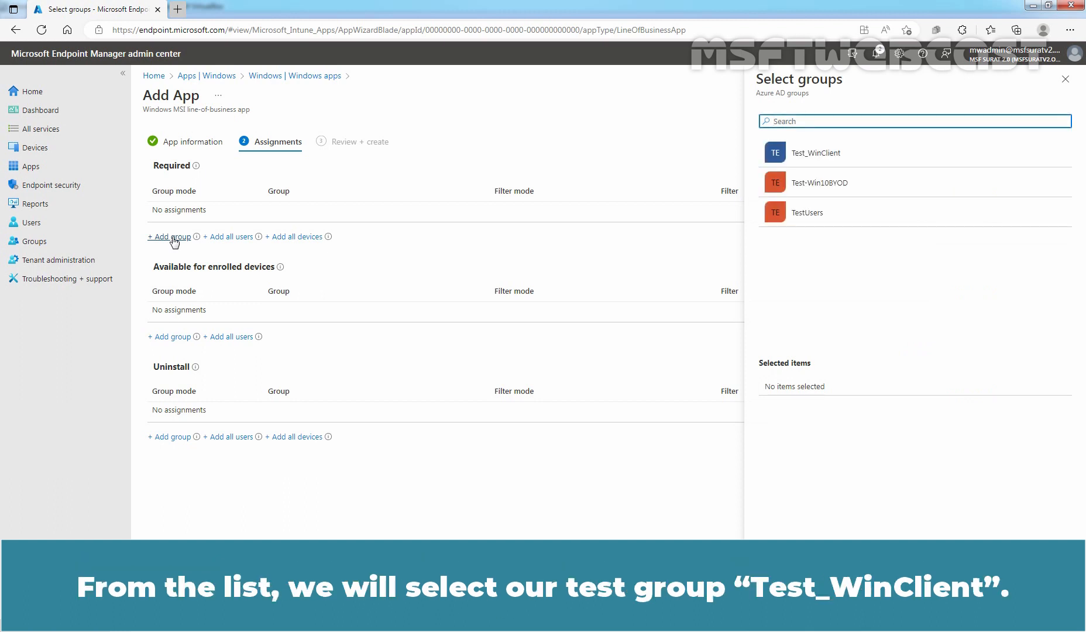
pyautogui.click(815, 152)
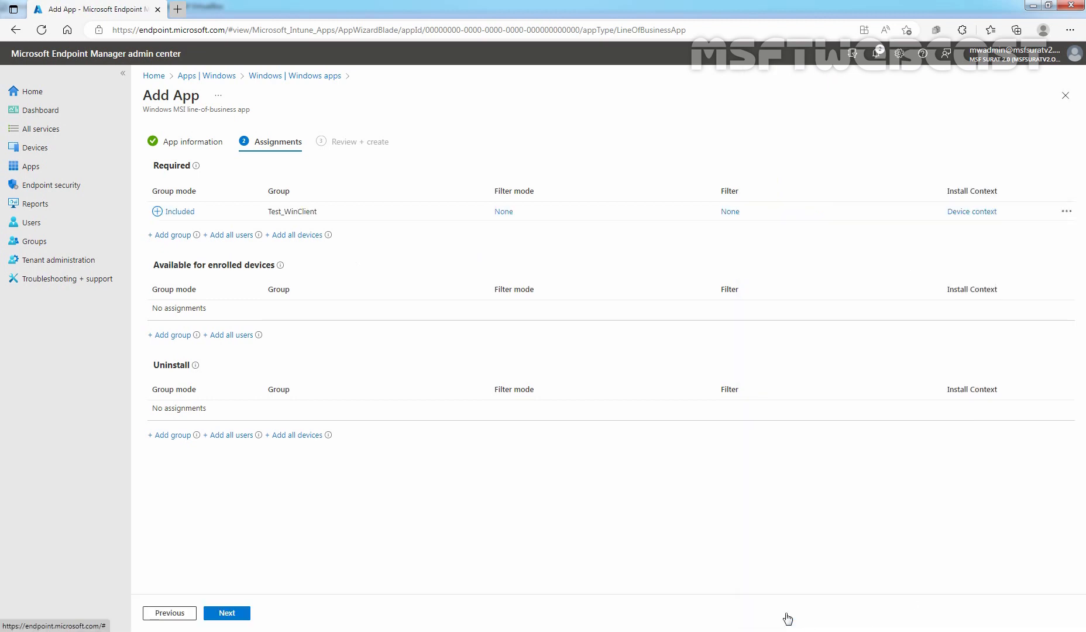
pyautogui.click(225, 612)
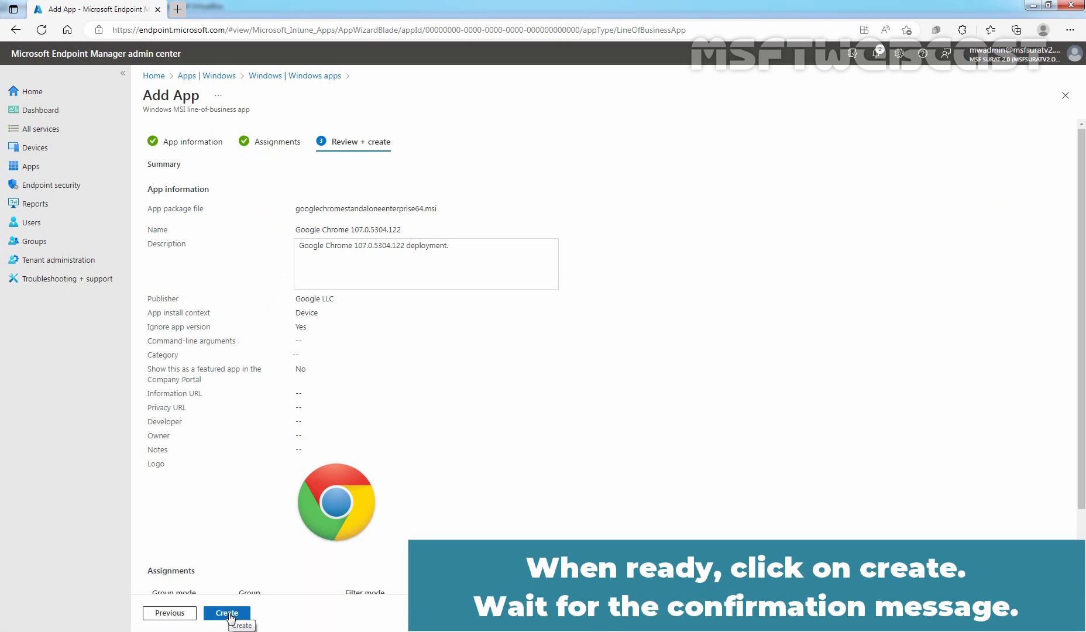
pyautogui.click(227, 612)
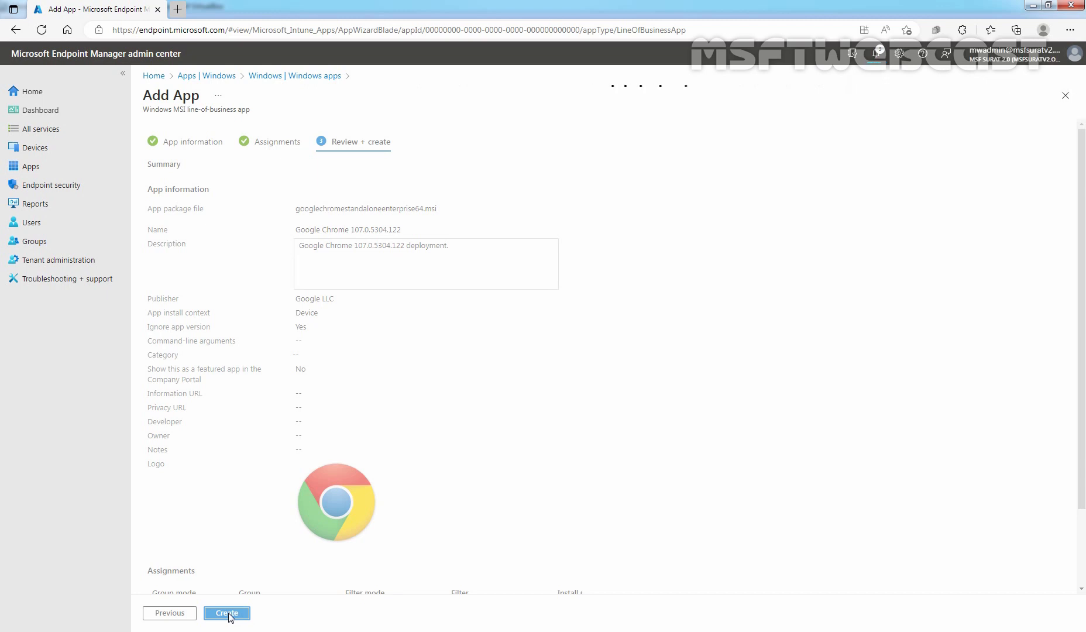
# - Create the app, watch the MSI upload finish in Notifications, and refresh the Windows apps list
pyautogui.click(227, 612)
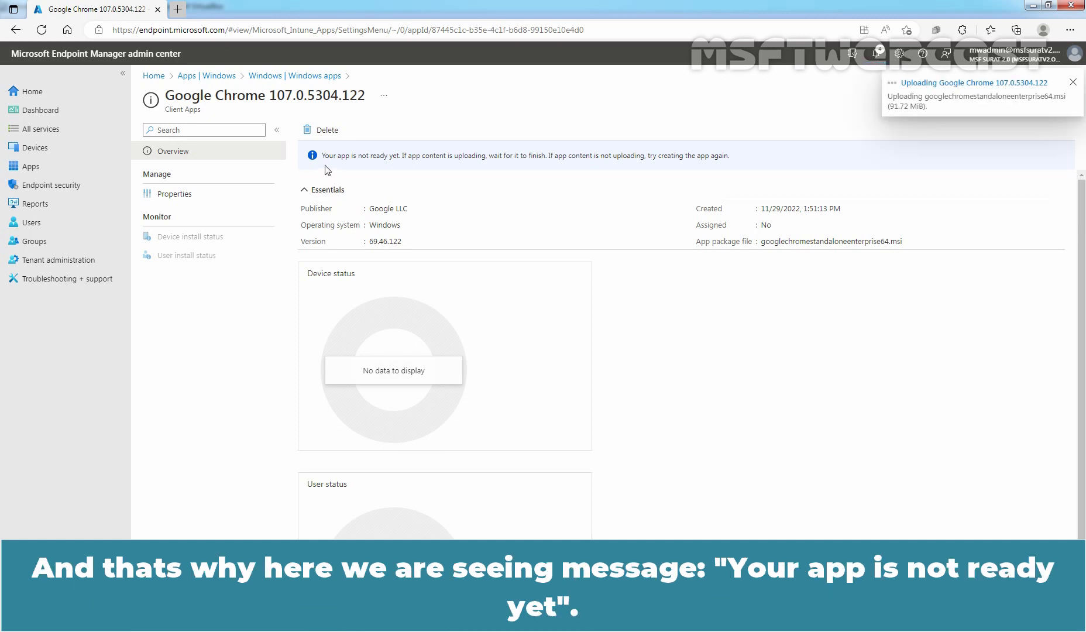
pyautogui.moveTo(568, 308)
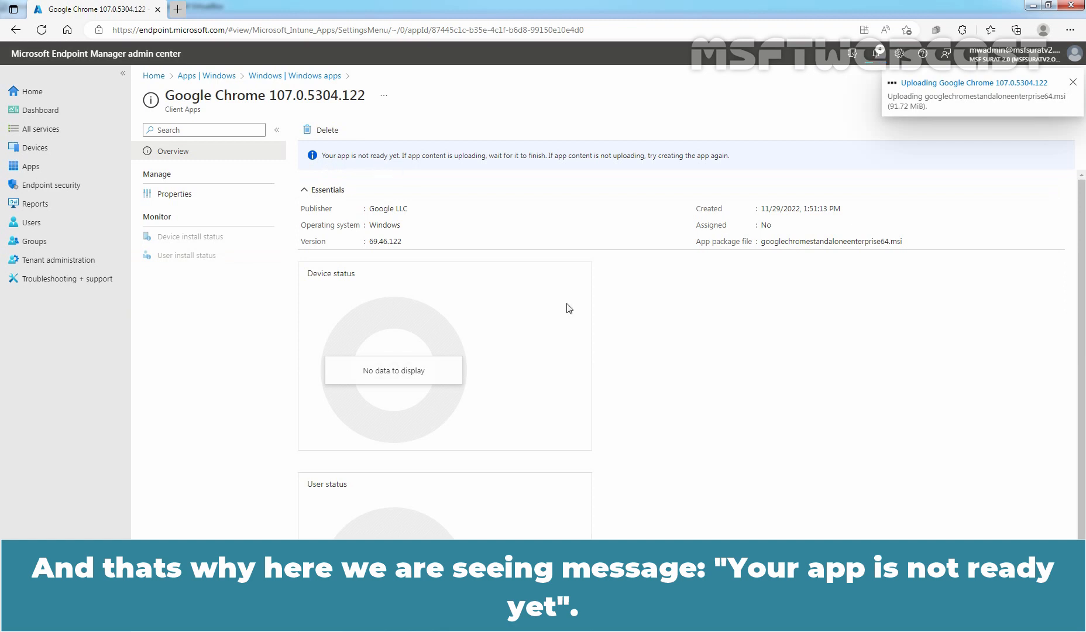
pyautogui.click(875, 53)
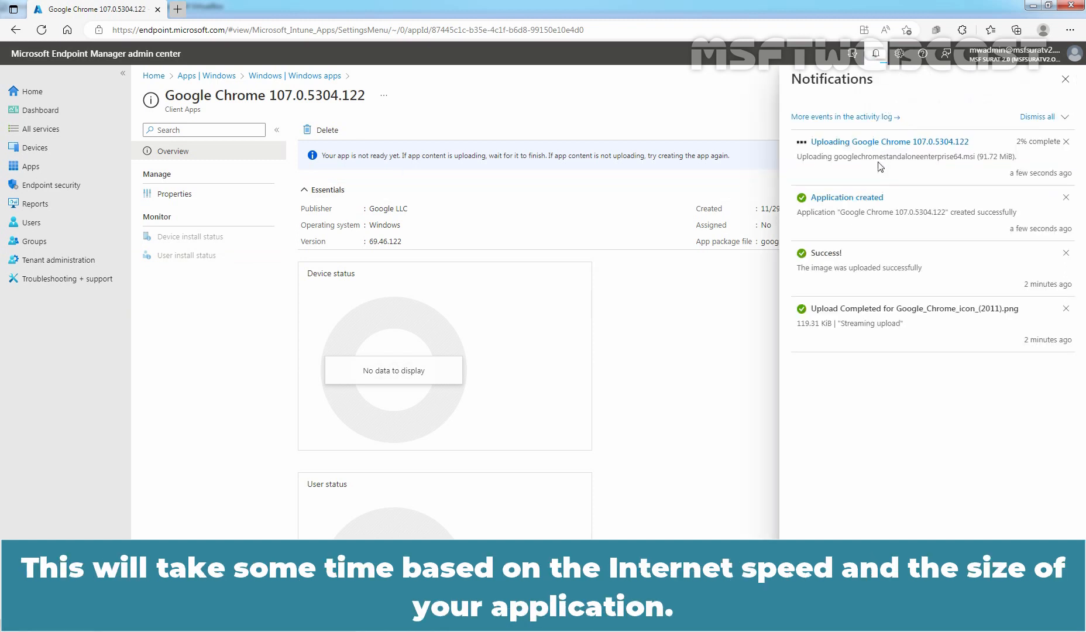
pyautogui.moveTo(862, 176)
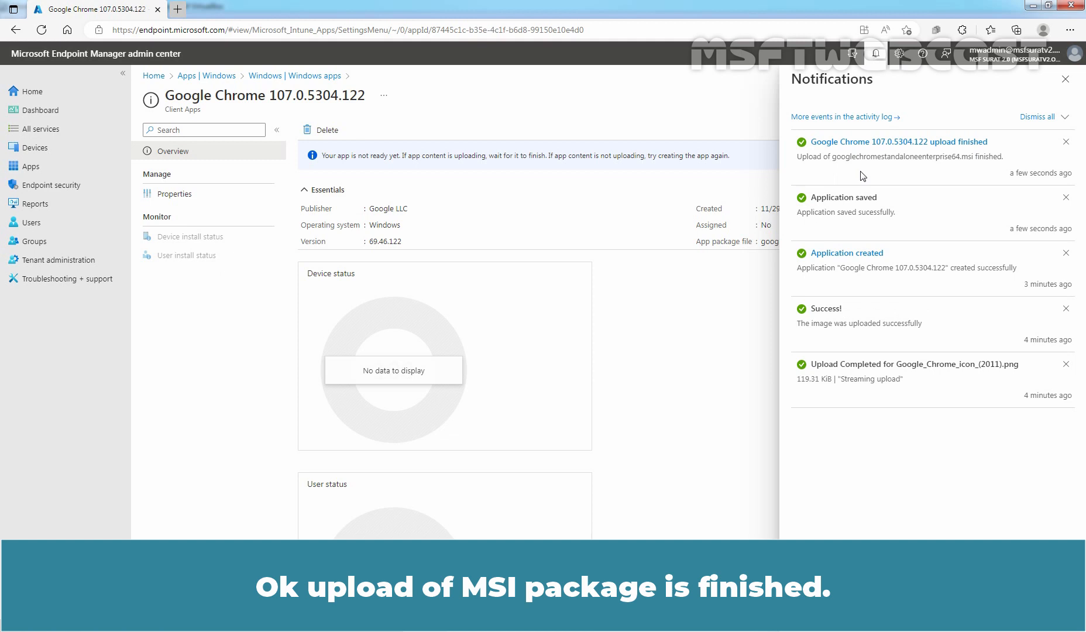
pyautogui.moveTo(1064, 79)
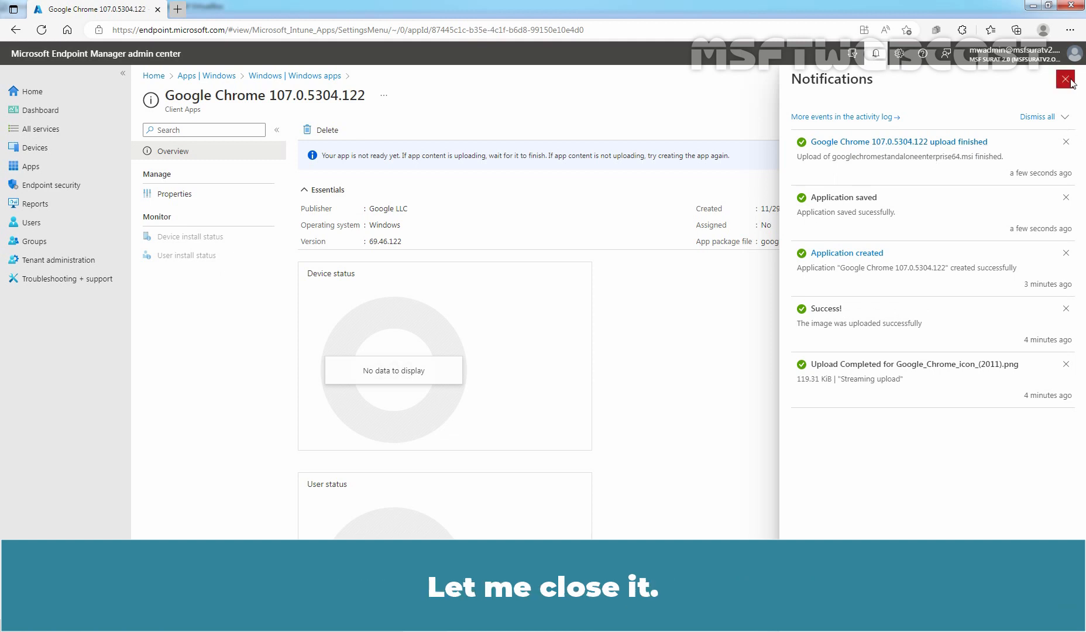
pyautogui.click(1065, 80)
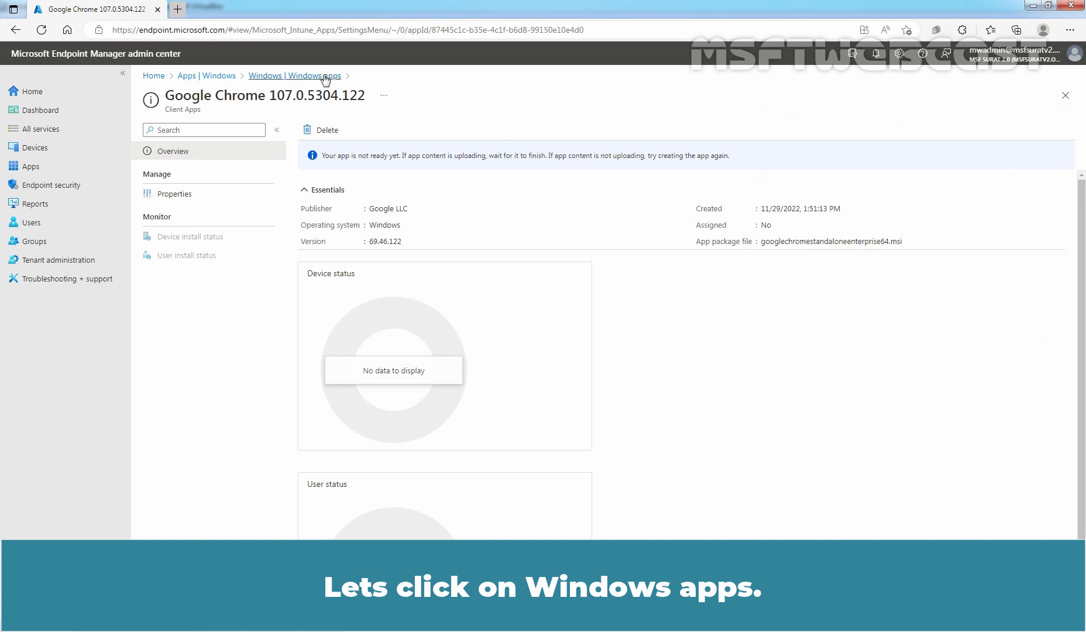
pyautogui.click(295, 76)
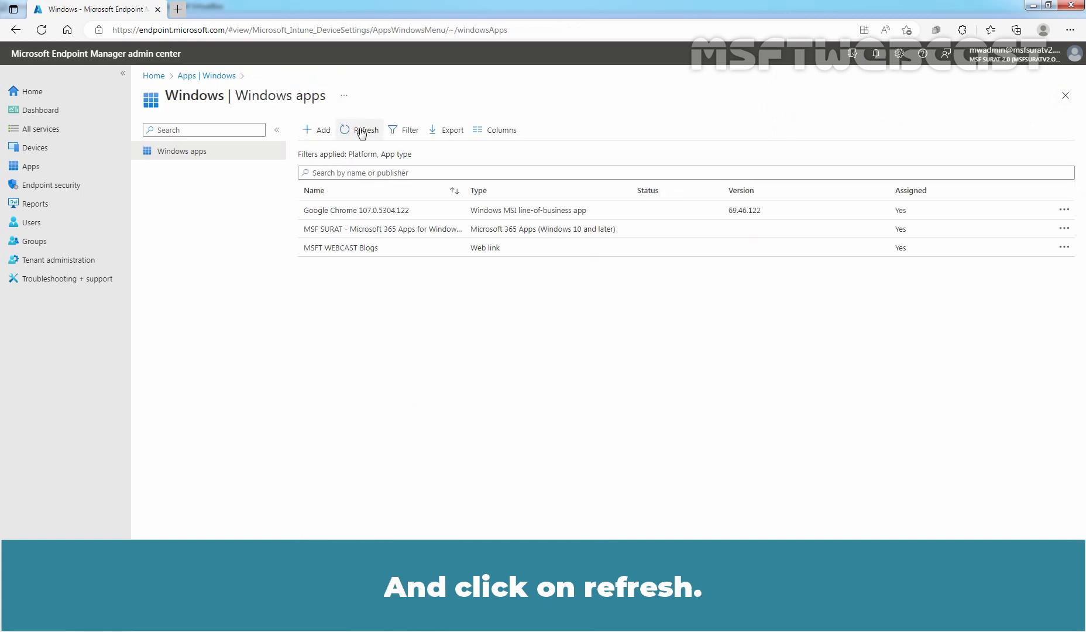
pyautogui.click(364, 130)
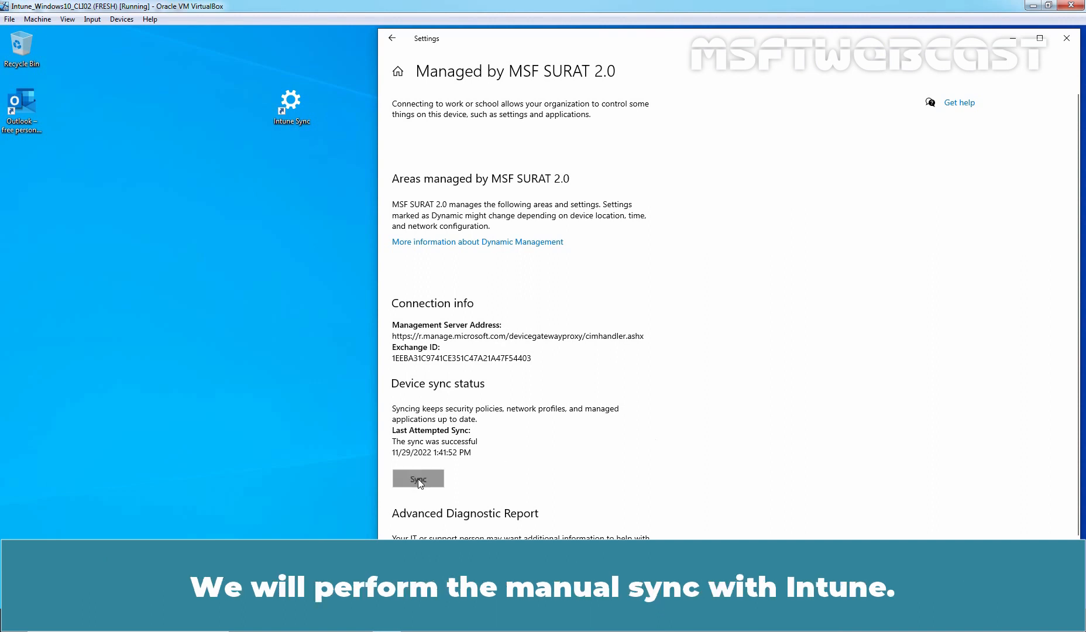
# - Run a manual device sync until it succeeds, then close Settings
pyautogui.click(418, 478)
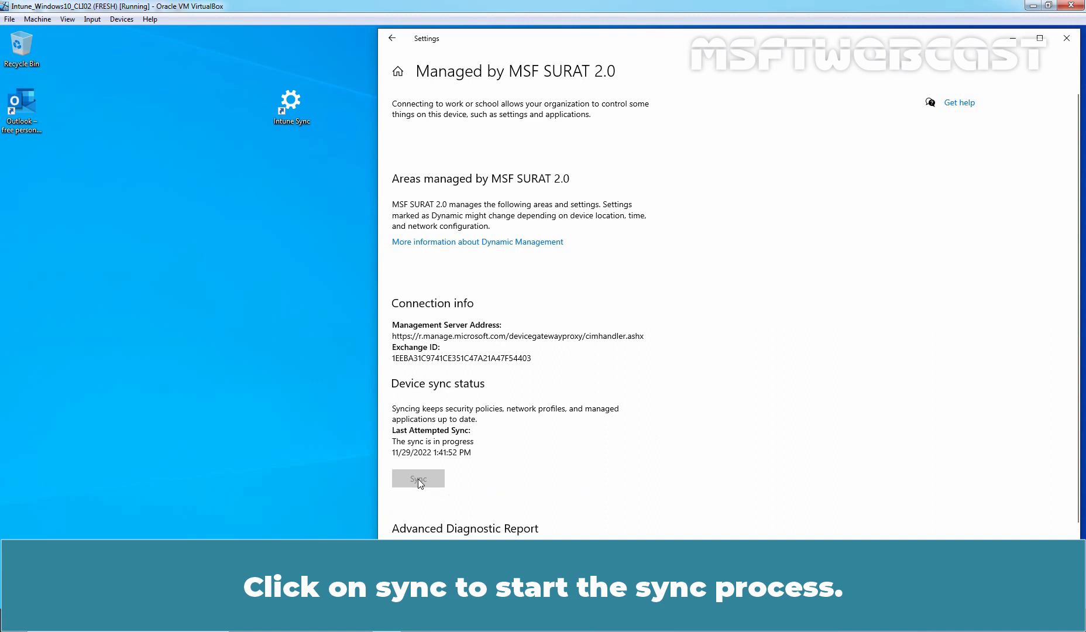
pyautogui.click(418, 478)
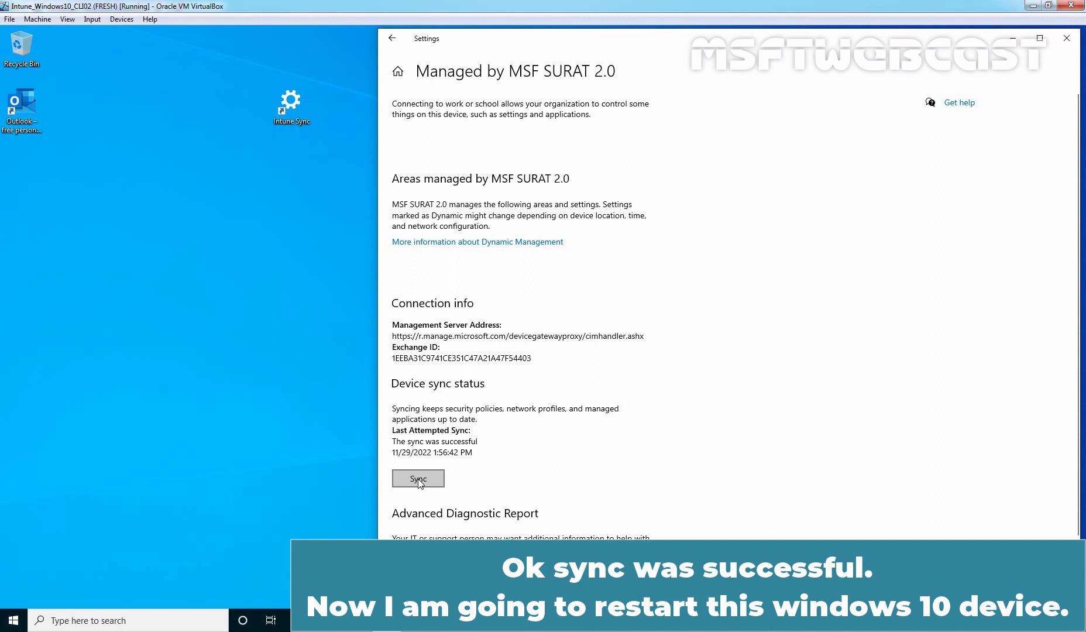
pyautogui.click(1065, 38)
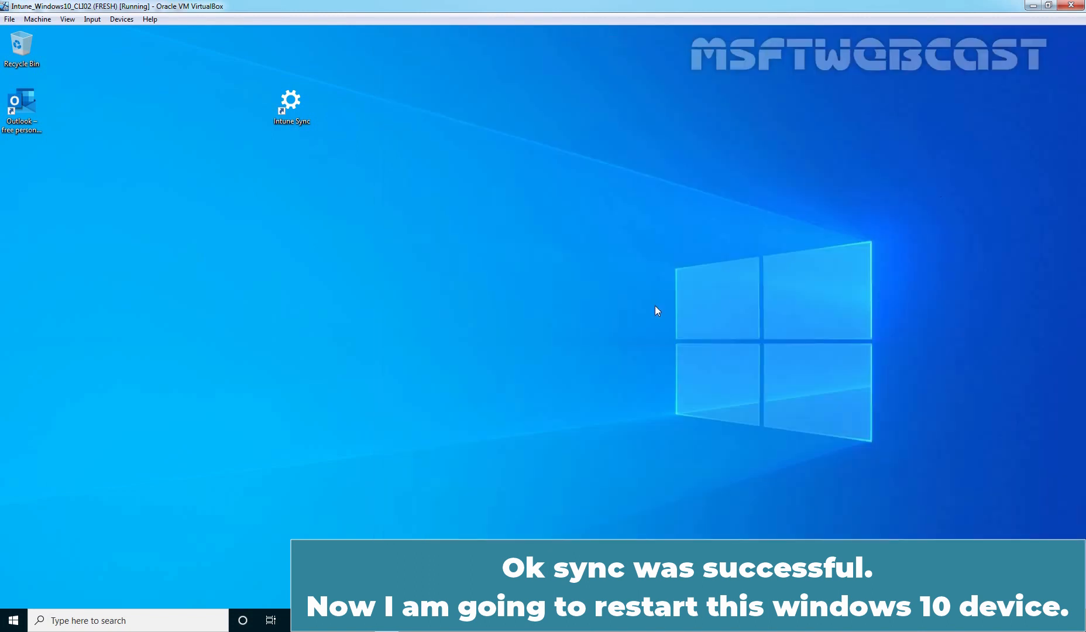
# - Launch Google Chrome from its desktop shortcut to reach the Welcome to Chrome page
pyautogui.click(13, 620)
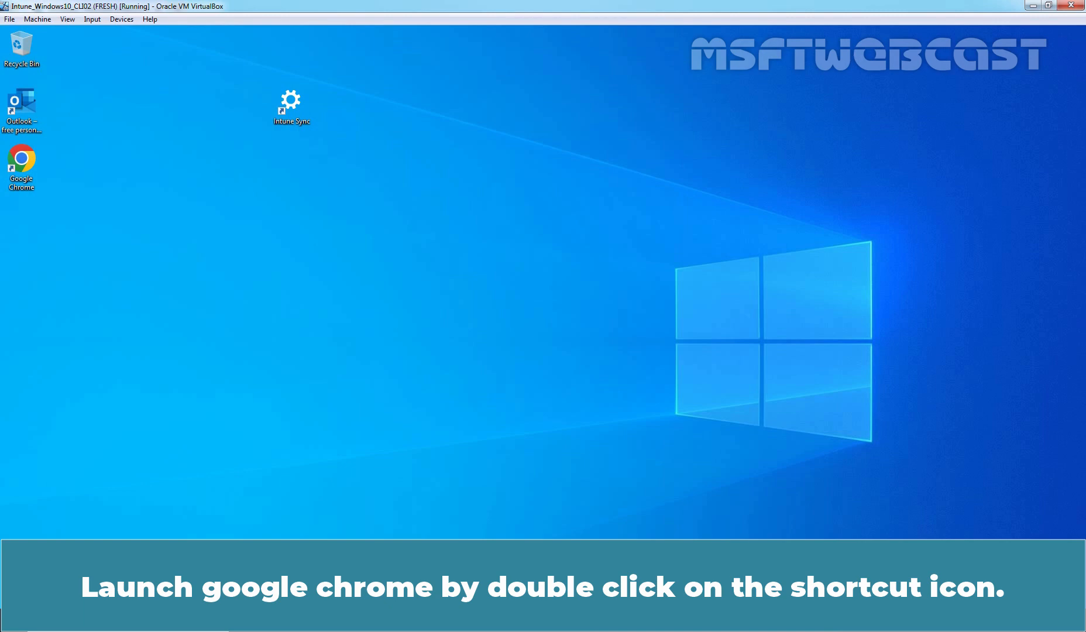
pyautogui.doubleClick(21, 159)
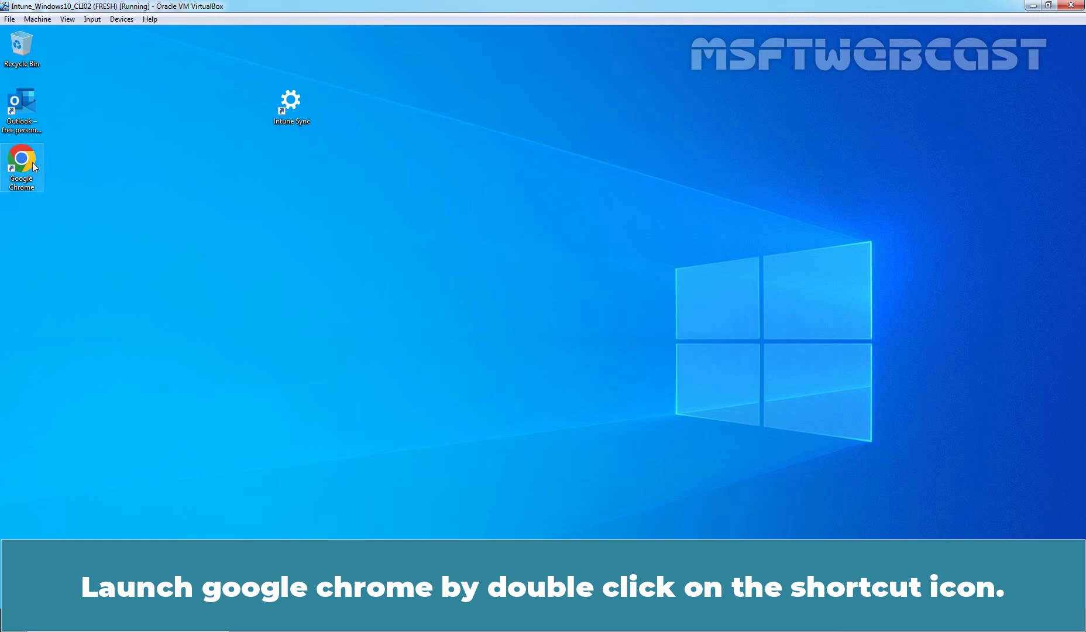
pyautogui.doubleClick(21, 160)
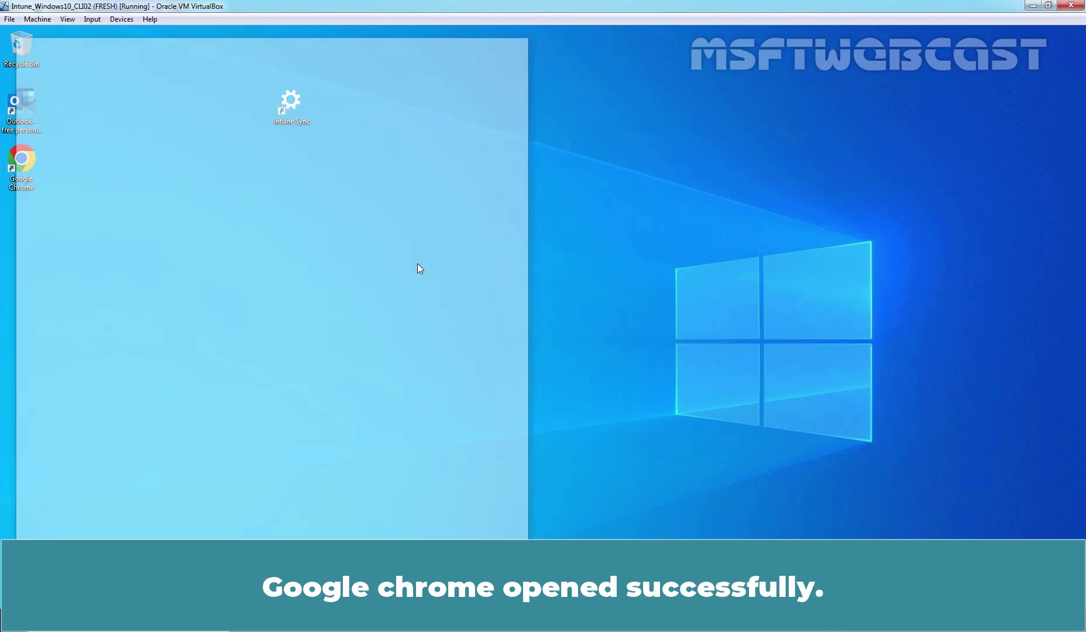
pyautogui.doubleClick(21, 164)
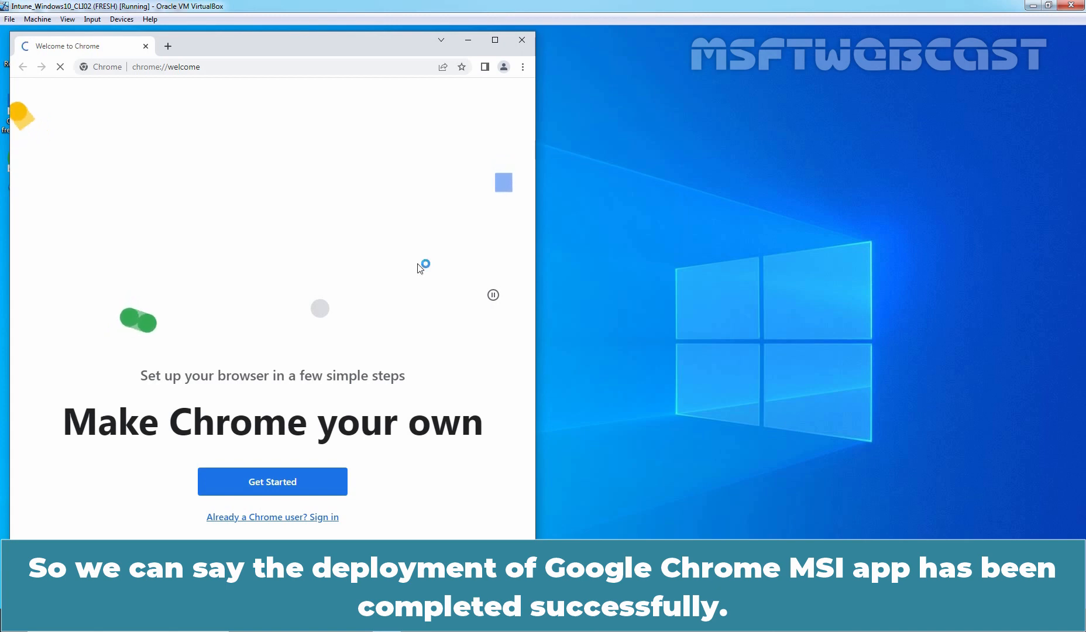
pyautogui.moveTo(466, 63)
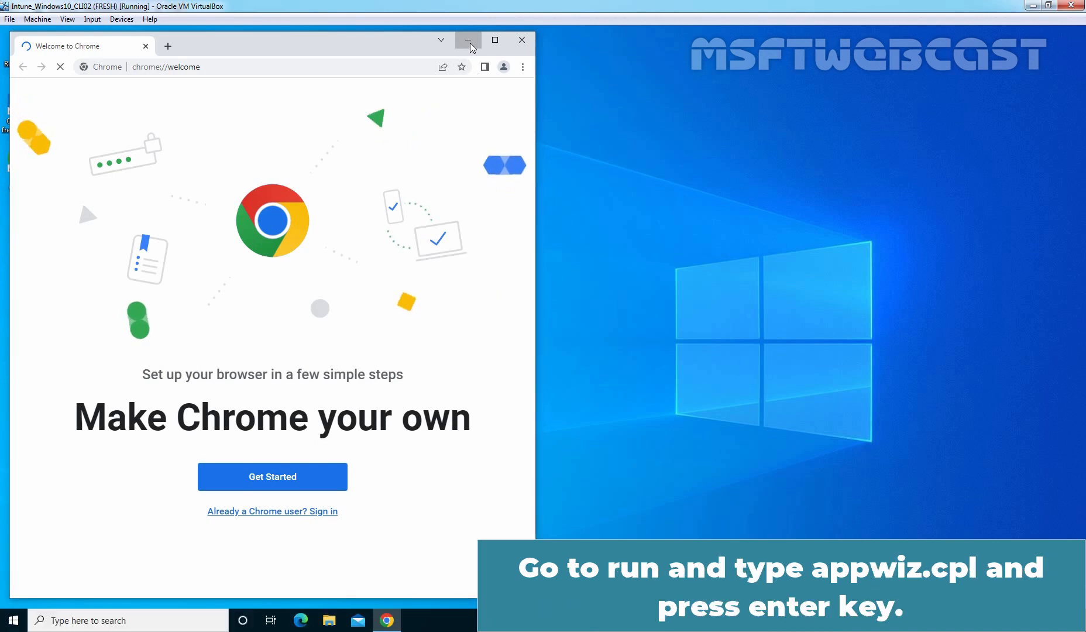
# - Minimize Chrome, check Google Chrome 107.0.5304.122 in Programs and Features, then close it
pyautogui.click(467, 40)
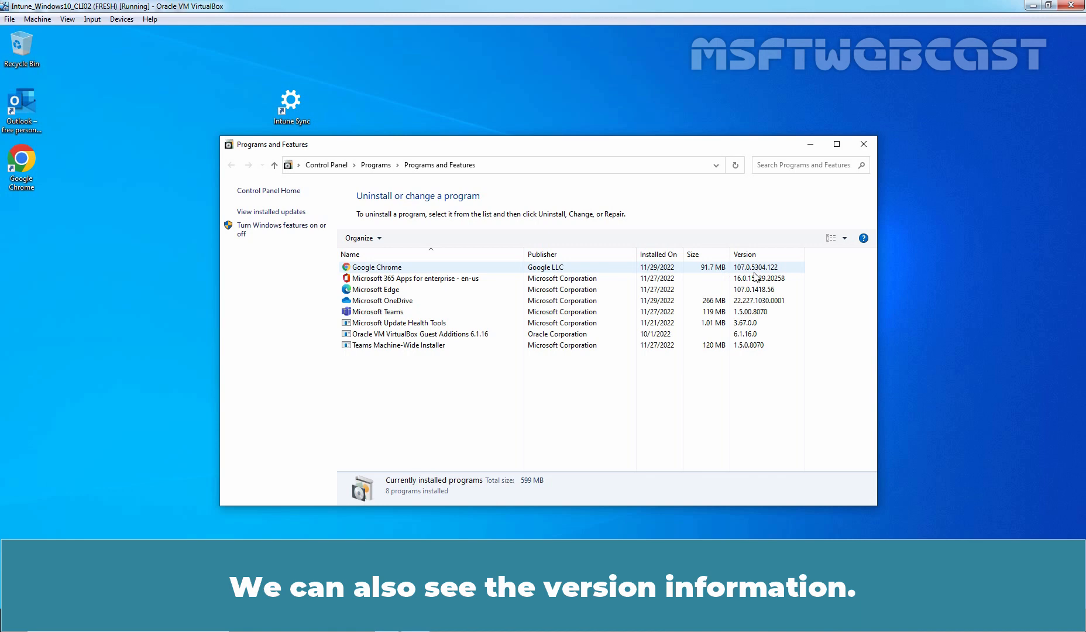
pyautogui.click(862, 144)
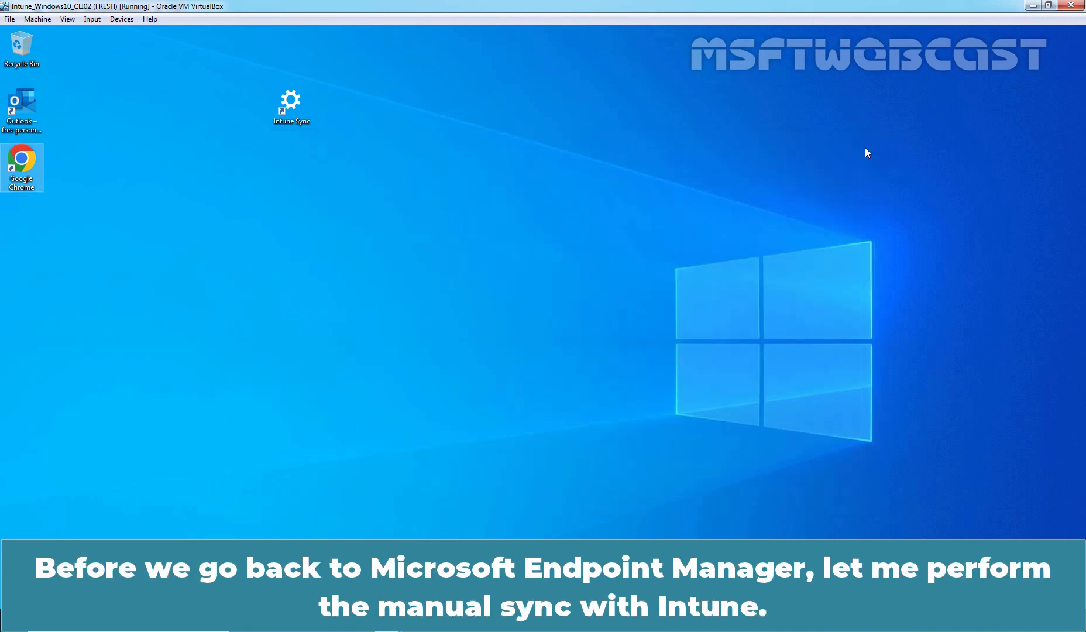
pyautogui.moveTo(308, 111)
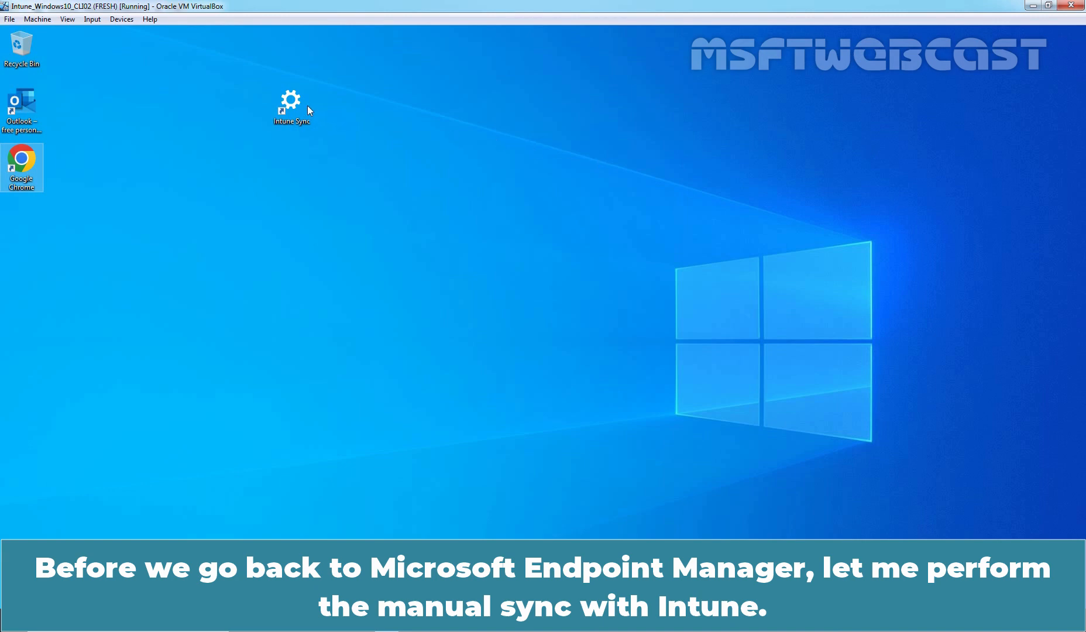
# - From the Intune Sync shortcut, open the Azure AD account's Info page and sync the device again
pyautogui.doubleClick(291, 106)
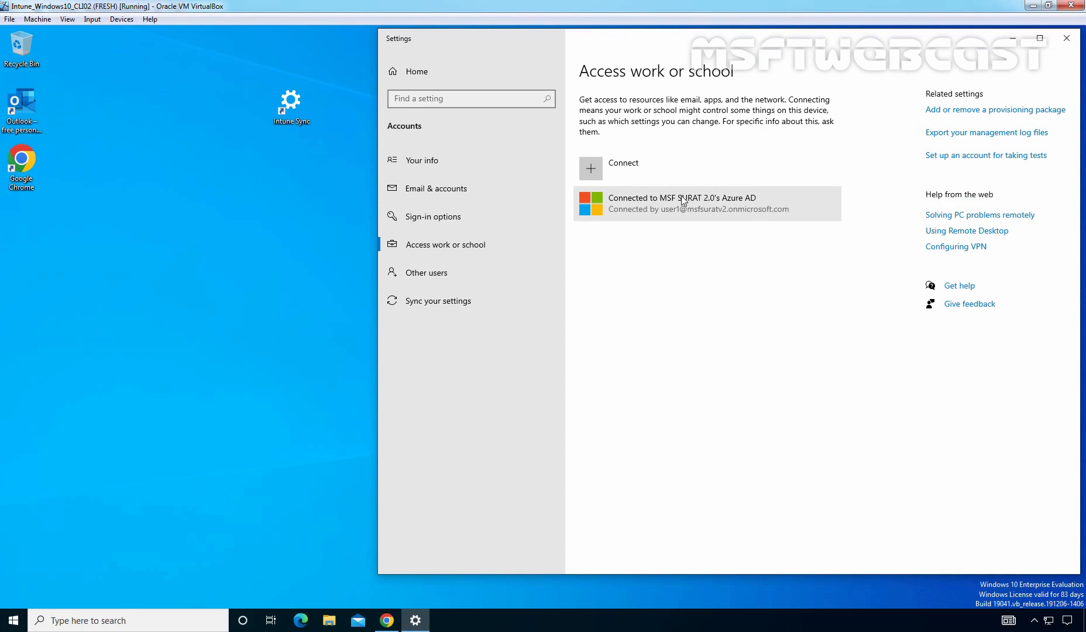
pyautogui.click(700, 202)
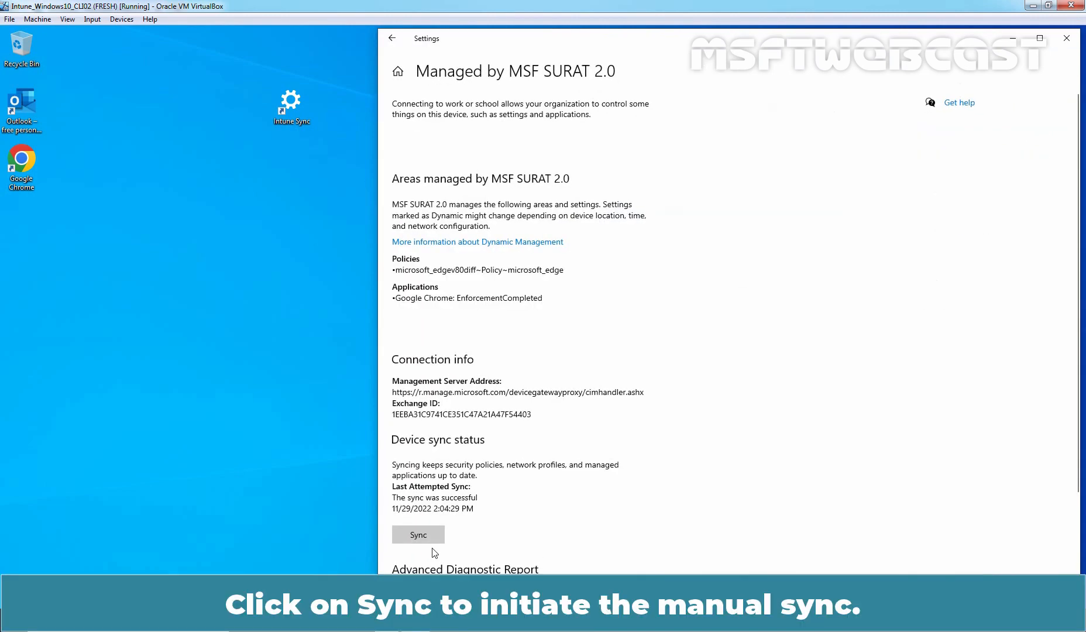
pyautogui.click(418, 534)
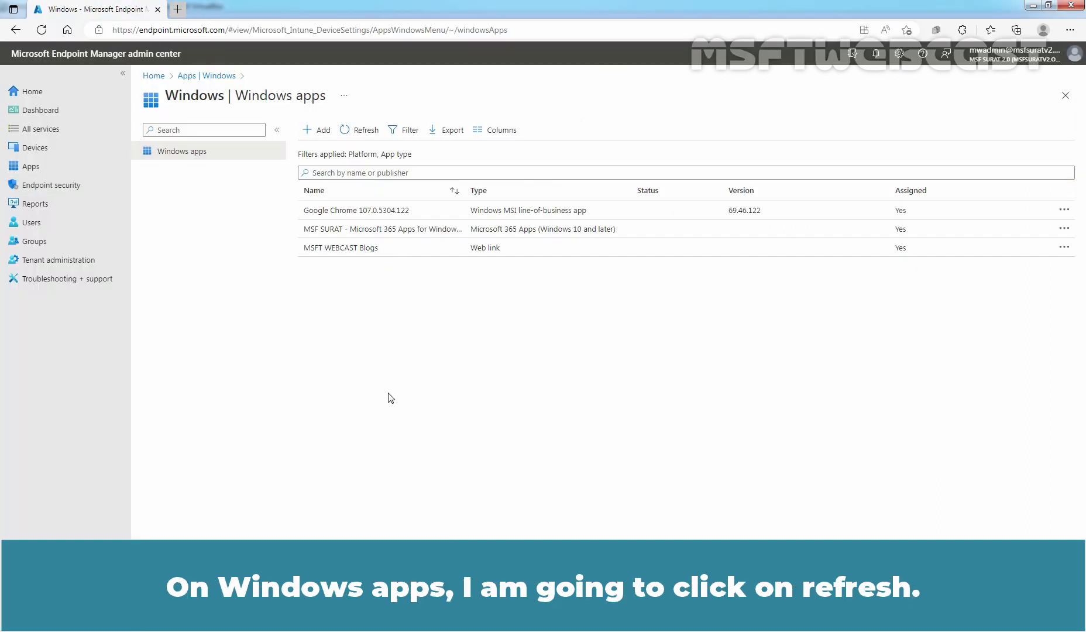
pyautogui.moveTo(357, 142)
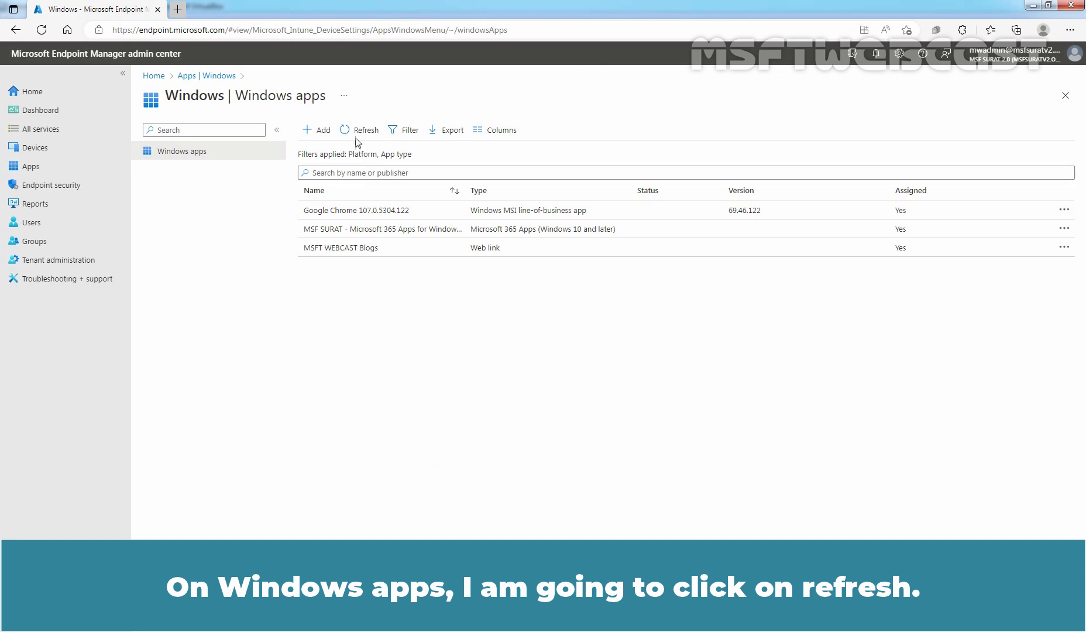
pyautogui.click(360, 130)
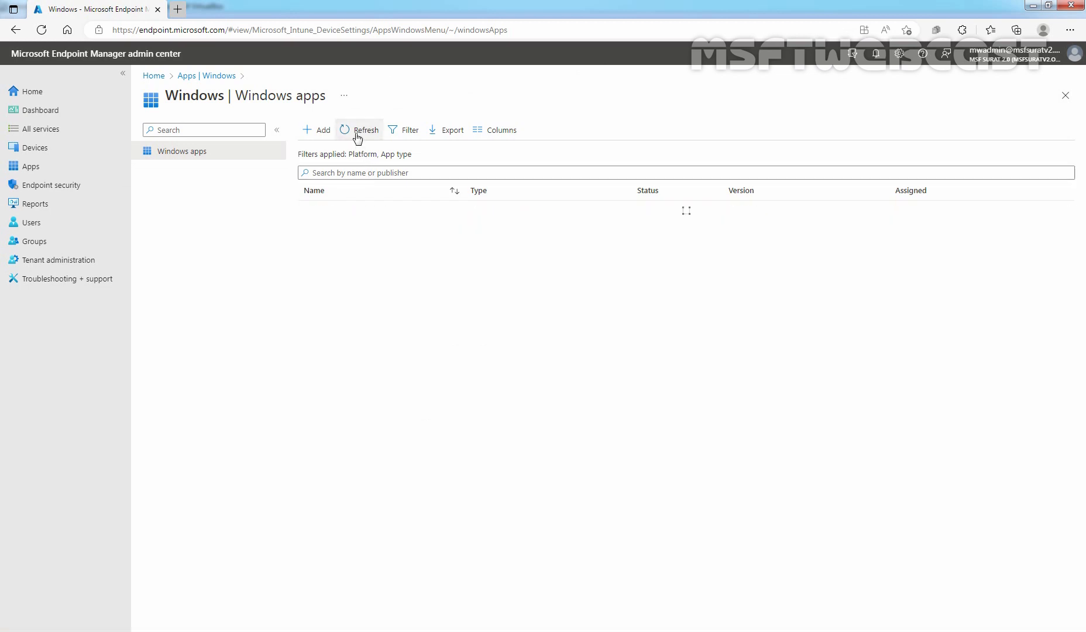
pyautogui.click(359, 130)
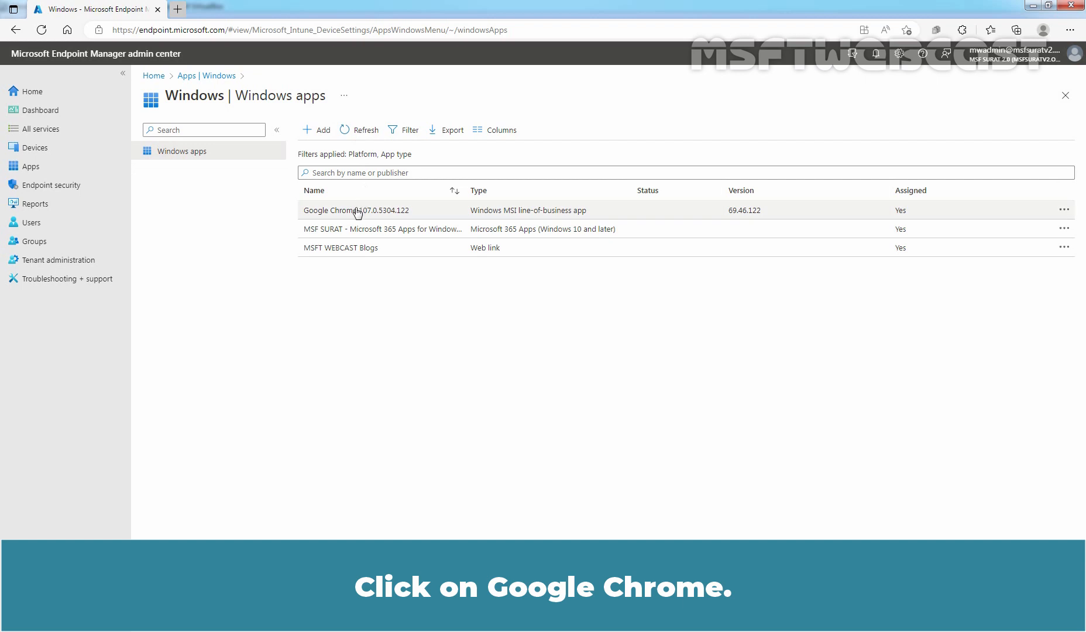
pyautogui.click(357, 209)
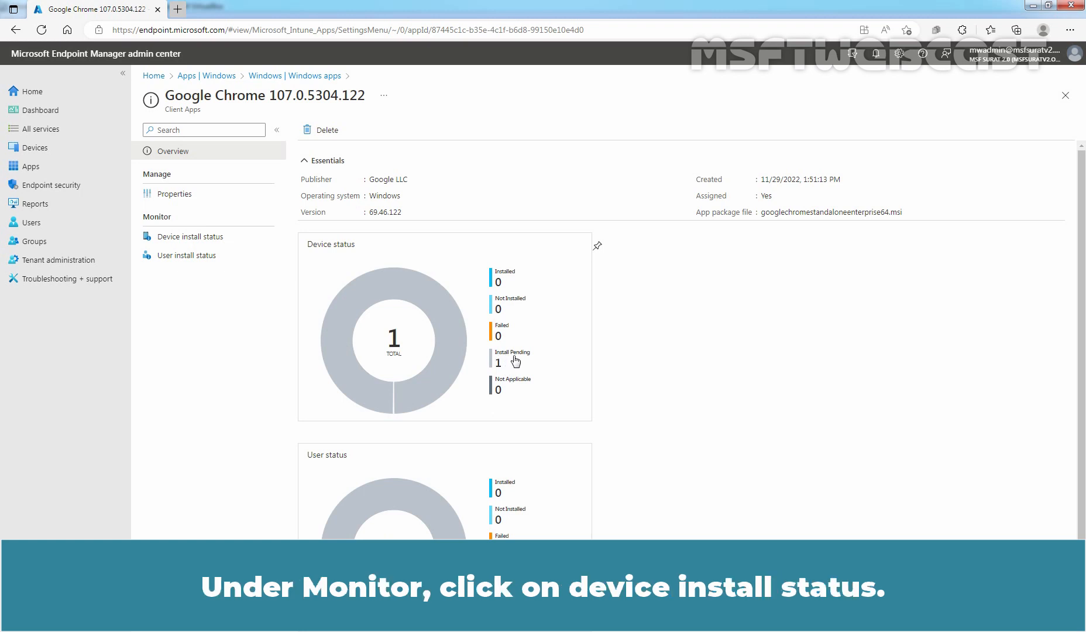
pyautogui.click(191, 237)
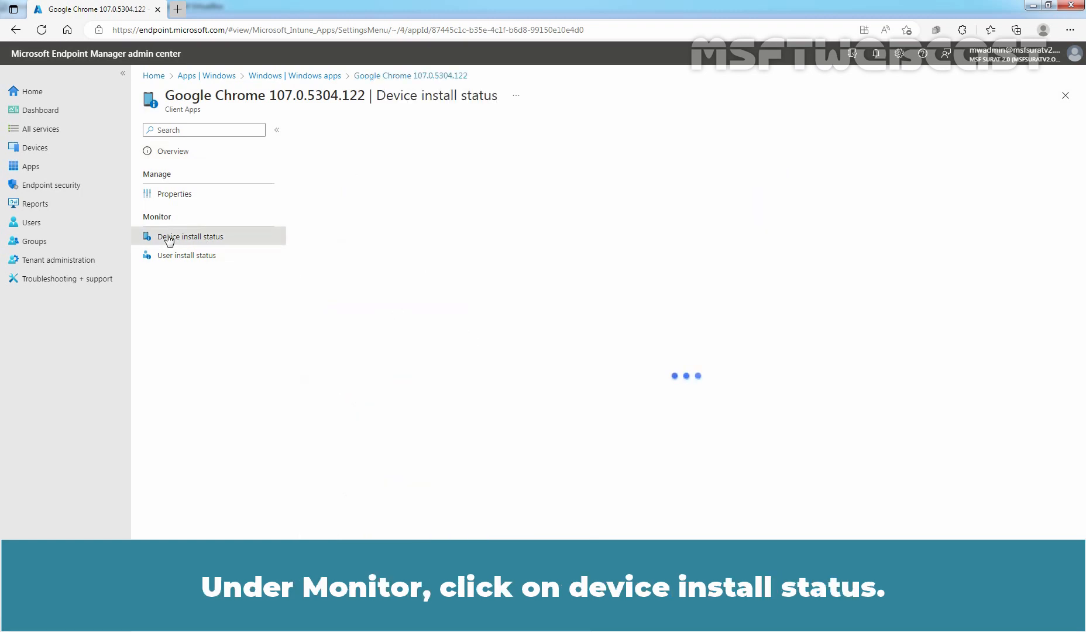
pyautogui.click(190, 236)
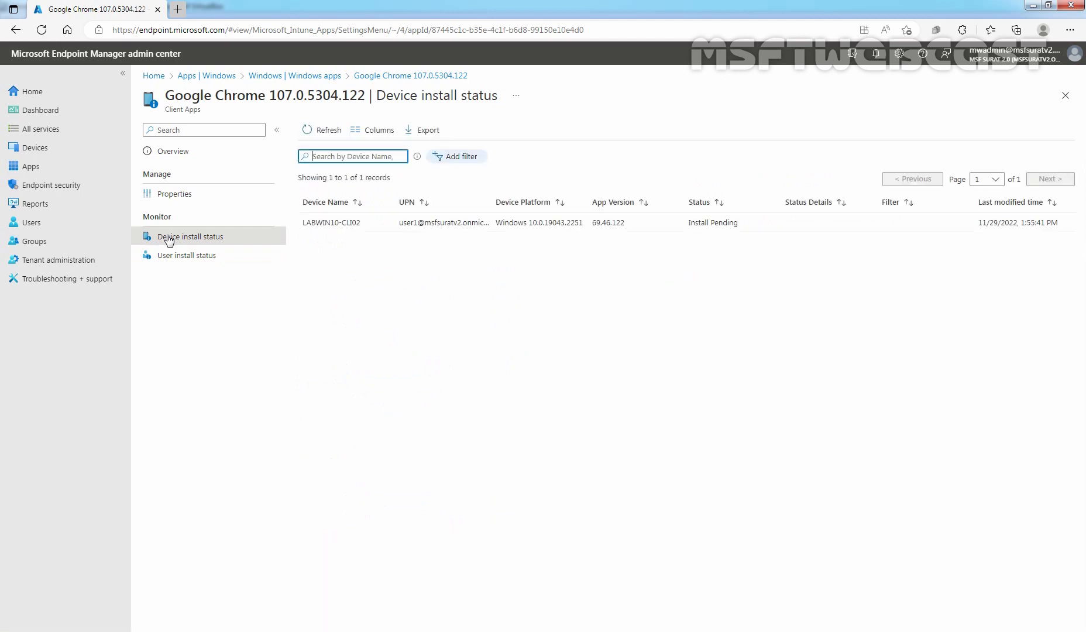
pyautogui.moveTo(325, 241)
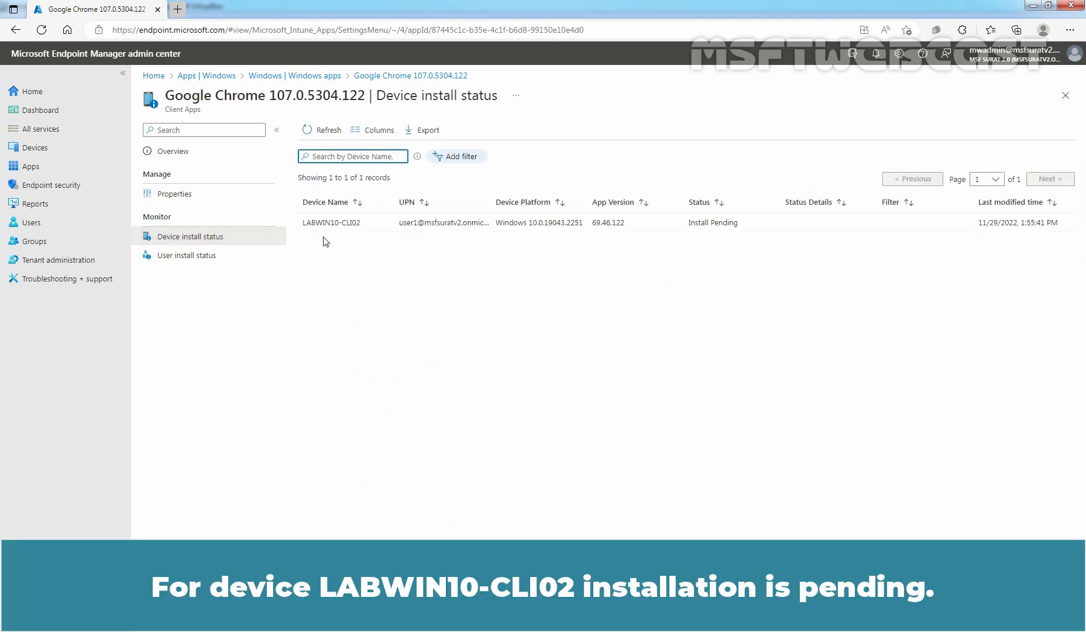
pyautogui.moveTo(524, 281)
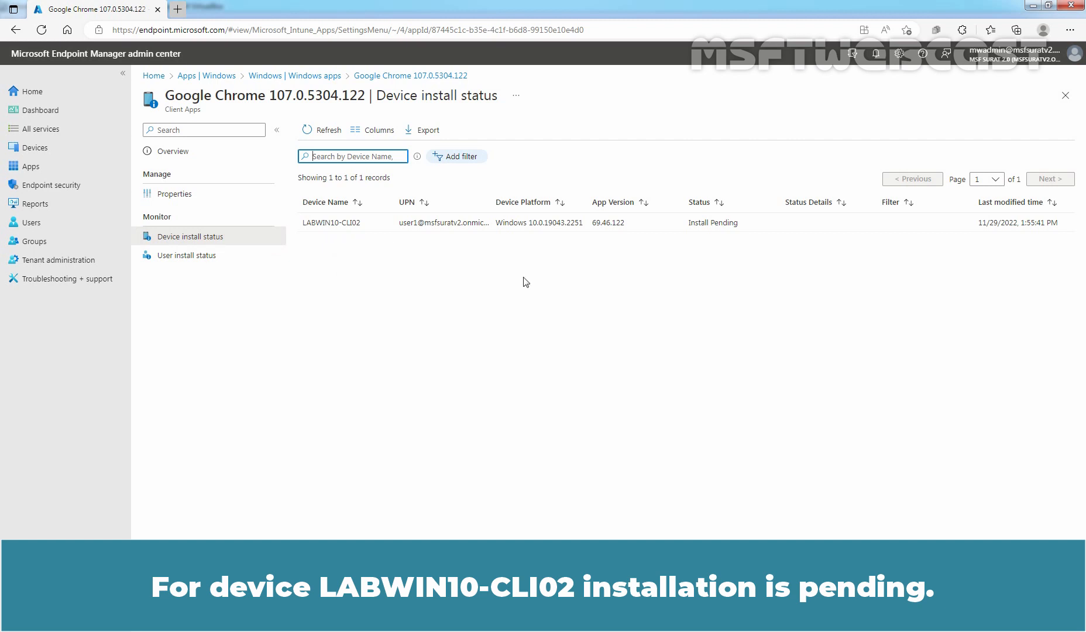
pyautogui.moveTo(722, 253)
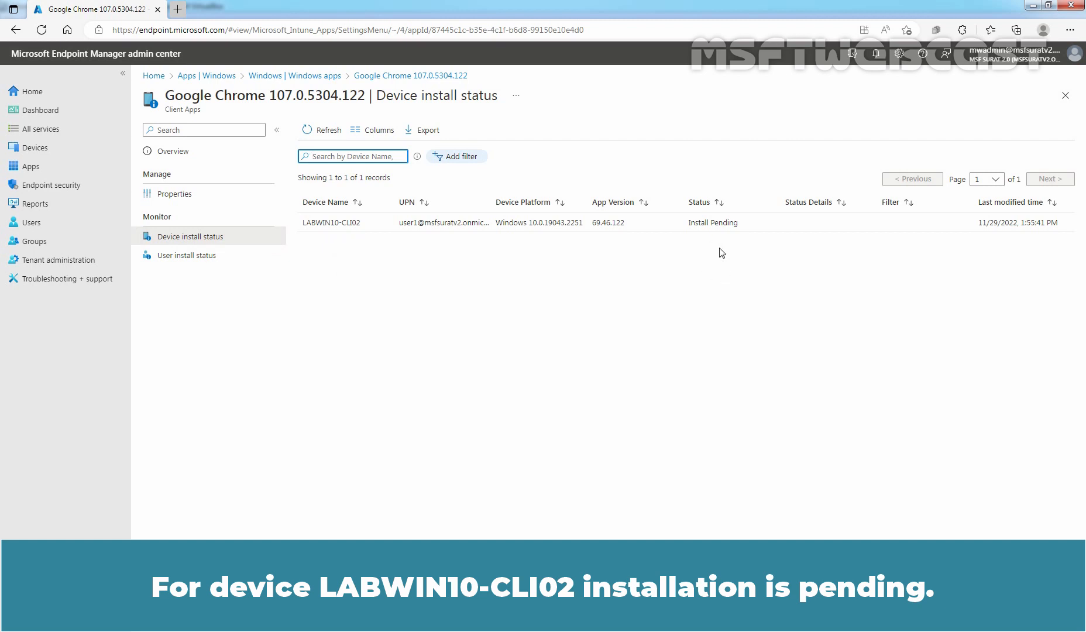
pyautogui.moveTo(710, 258)
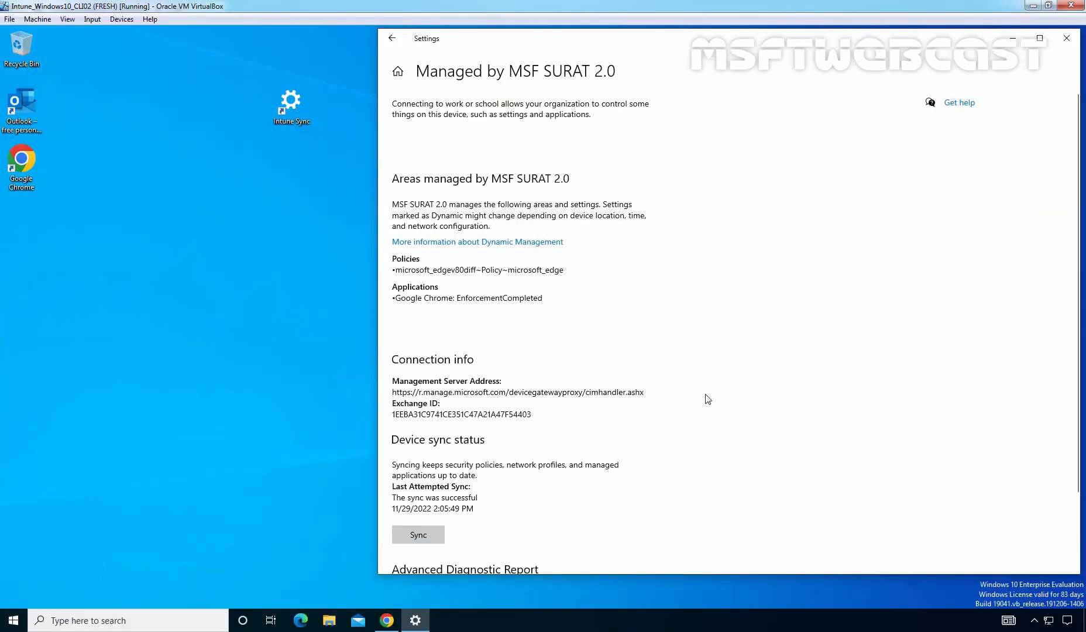
pyautogui.click(417, 534)
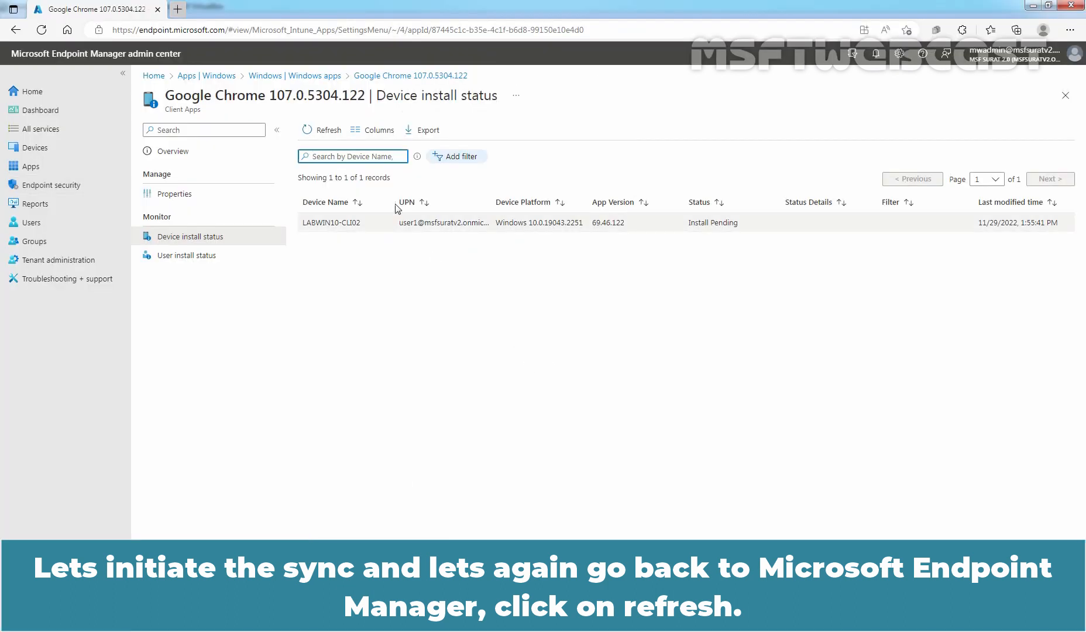
pyautogui.click(321, 130)
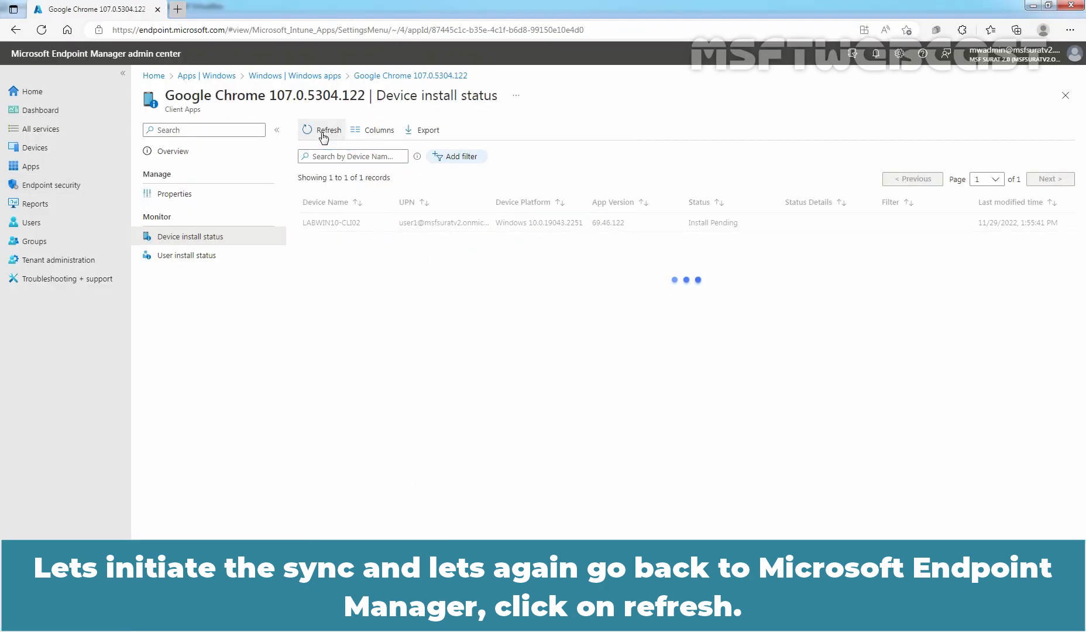
pyautogui.click(321, 130)
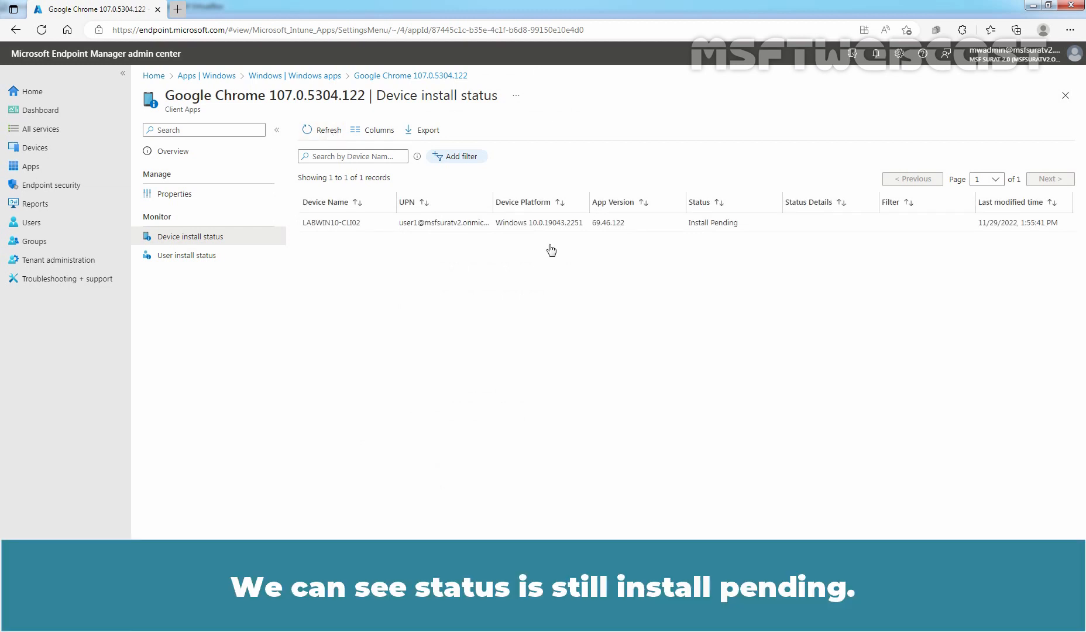
pyautogui.moveTo(711, 255)
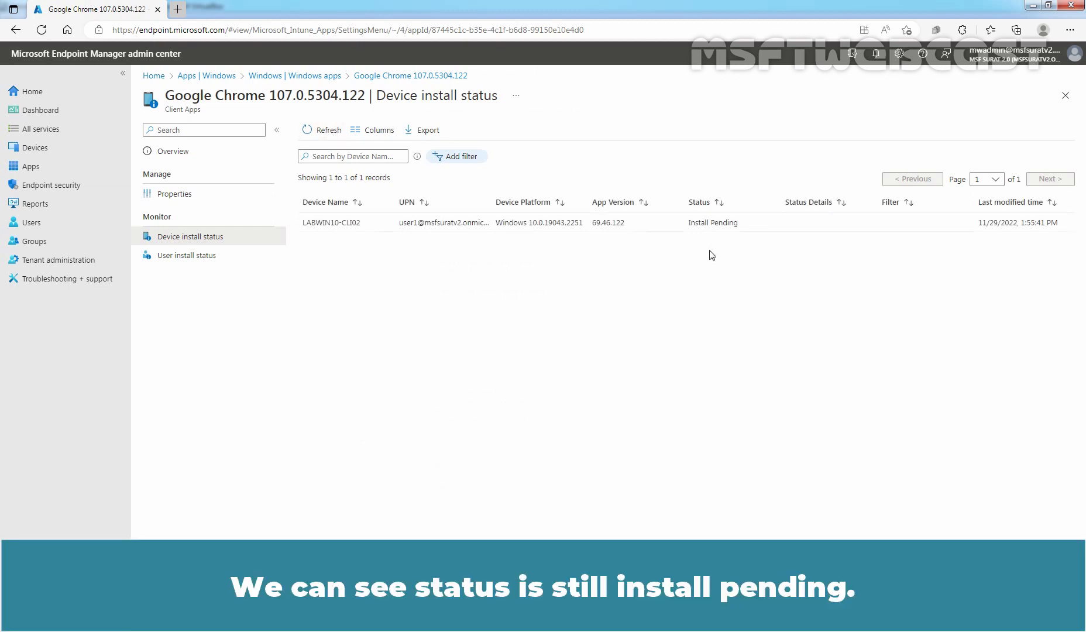
pyautogui.moveTo(701, 281)
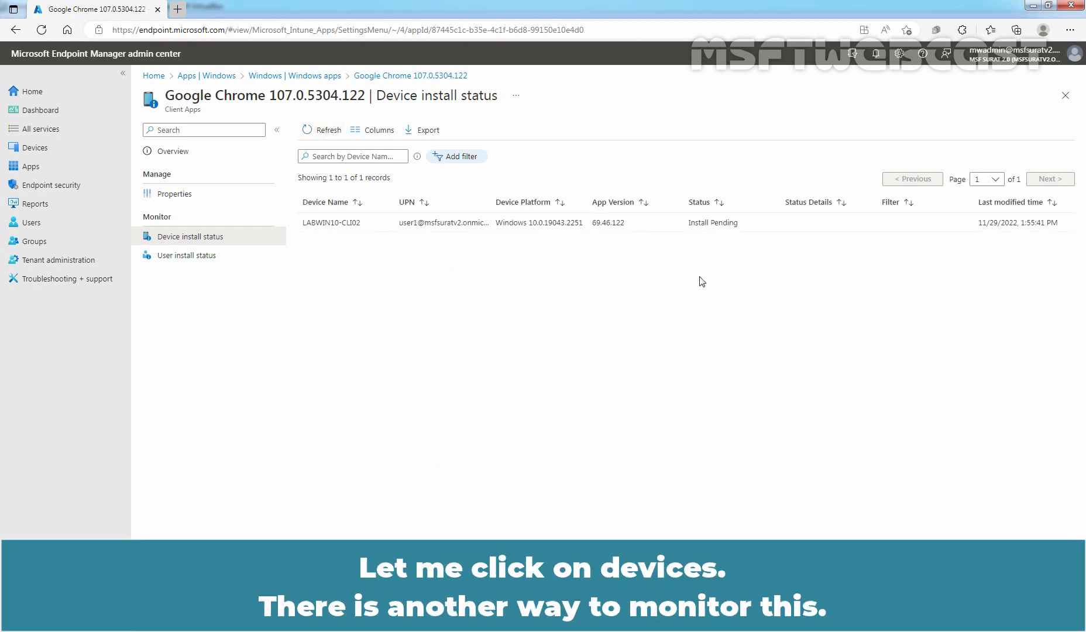
# - Navigate to Windows devices and show details of device LABWIN10-CLI02
pyautogui.click(34, 147)
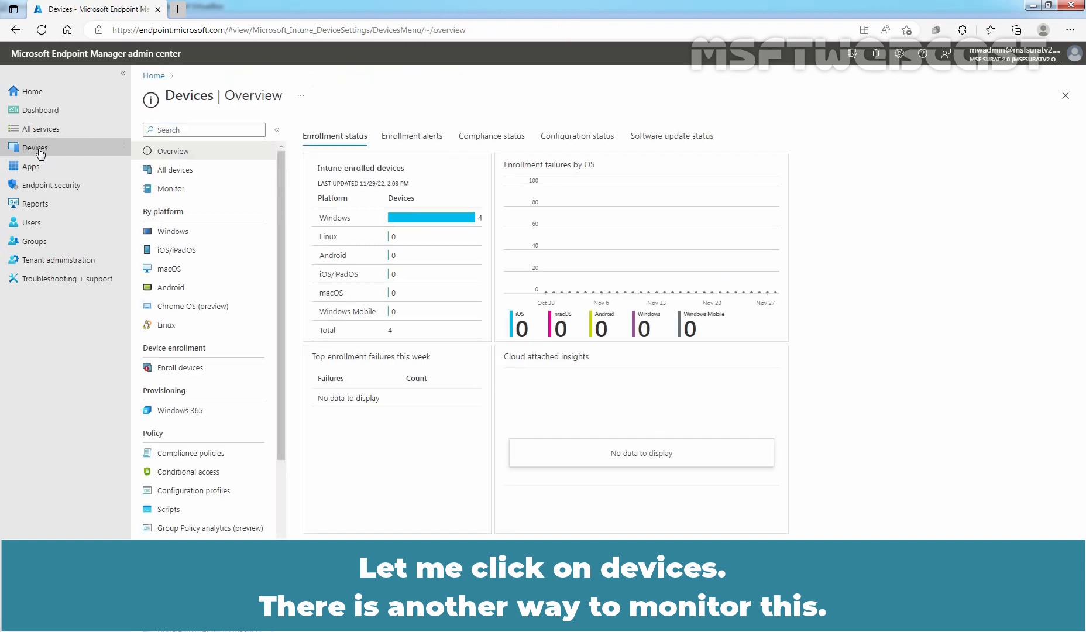
pyautogui.click(172, 231)
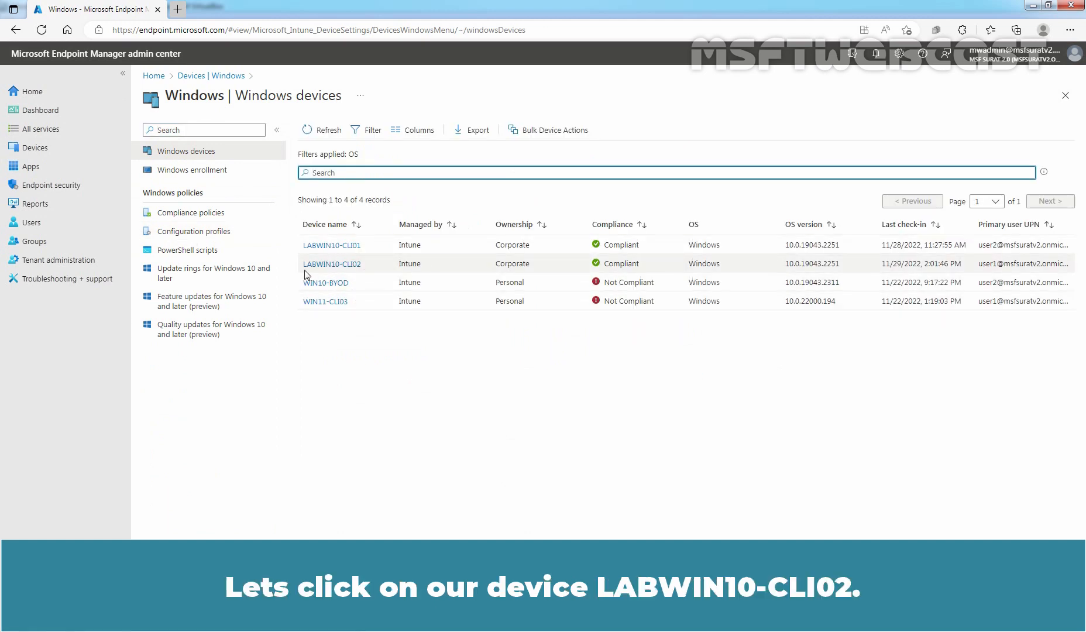
pyautogui.moveTo(331, 265)
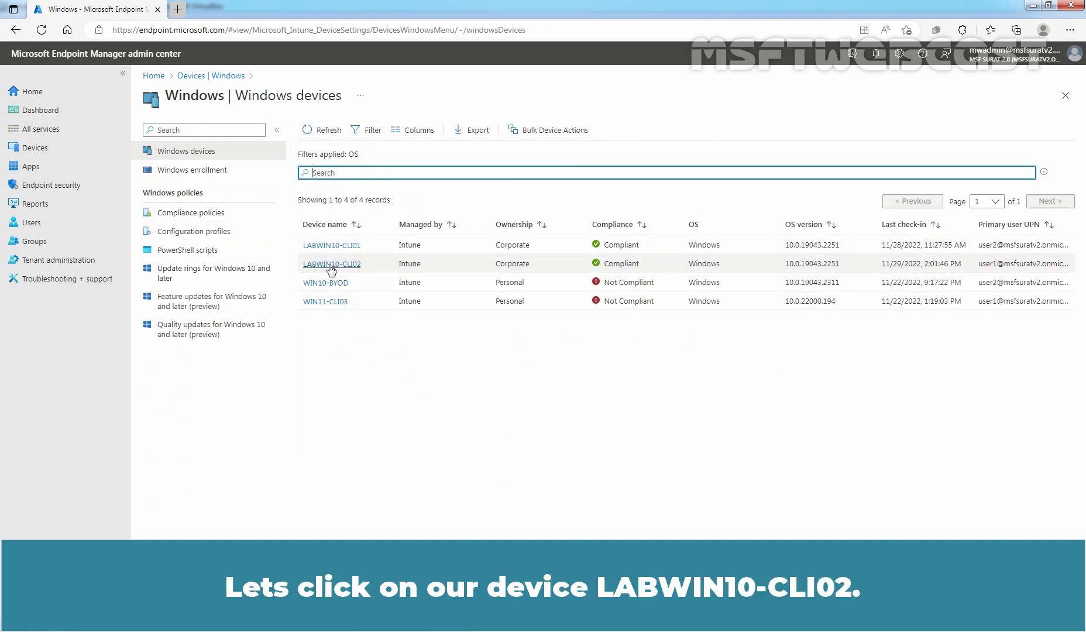
pyautogui.click(331, 263)
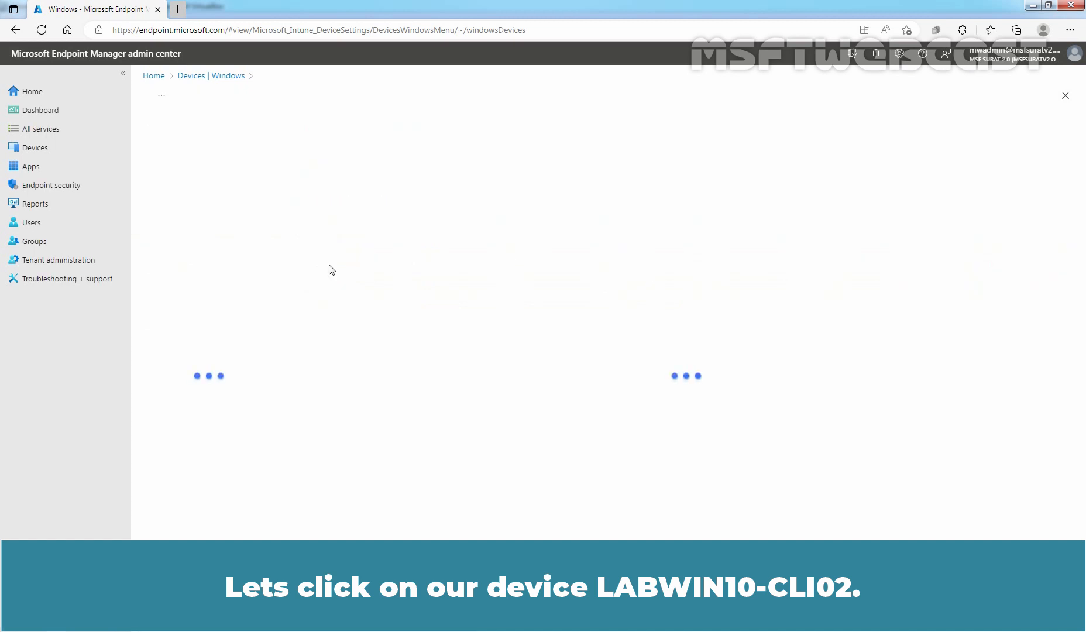
pyautogui.click(329, 269)
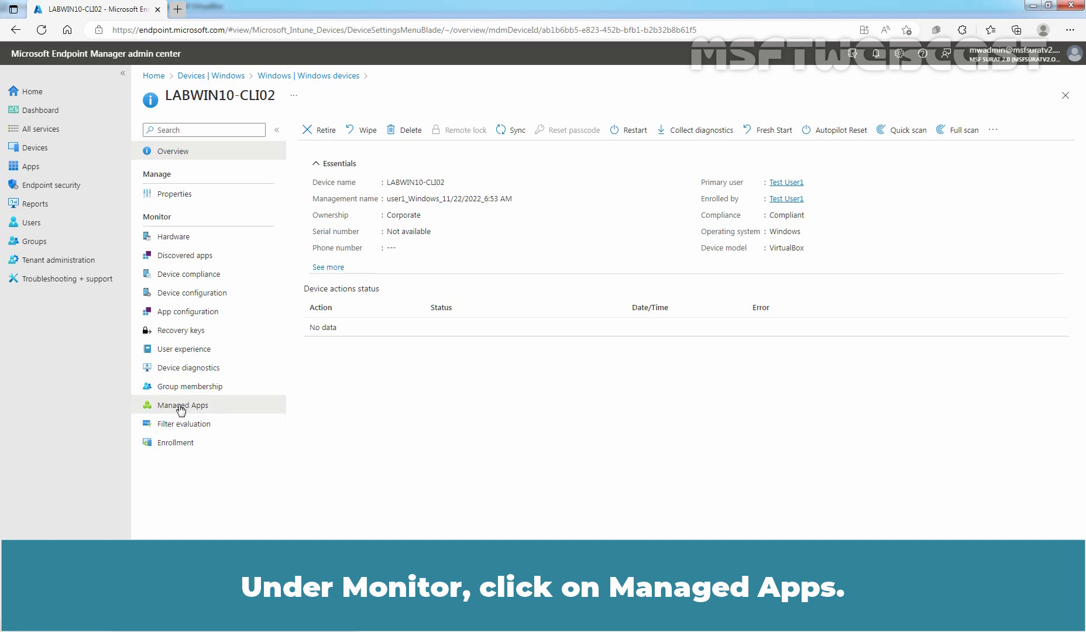
# - Show LABWIN10-CLI02's managed apps and Google Chrome's installation history
pyautogui.click(184, 405)
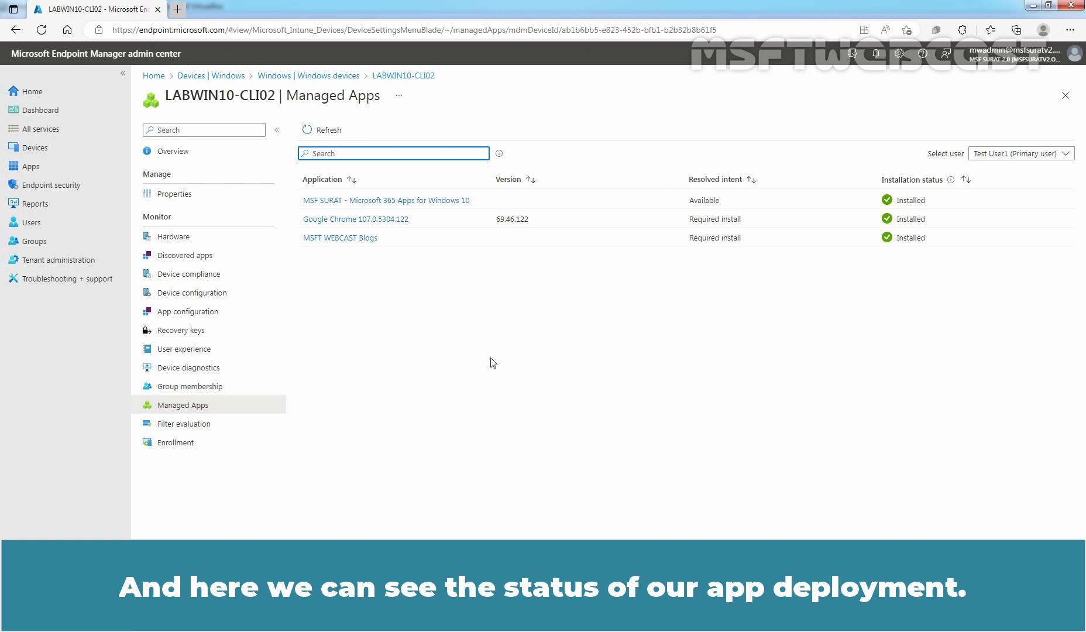
pyautogui.moveTo(724, 228)
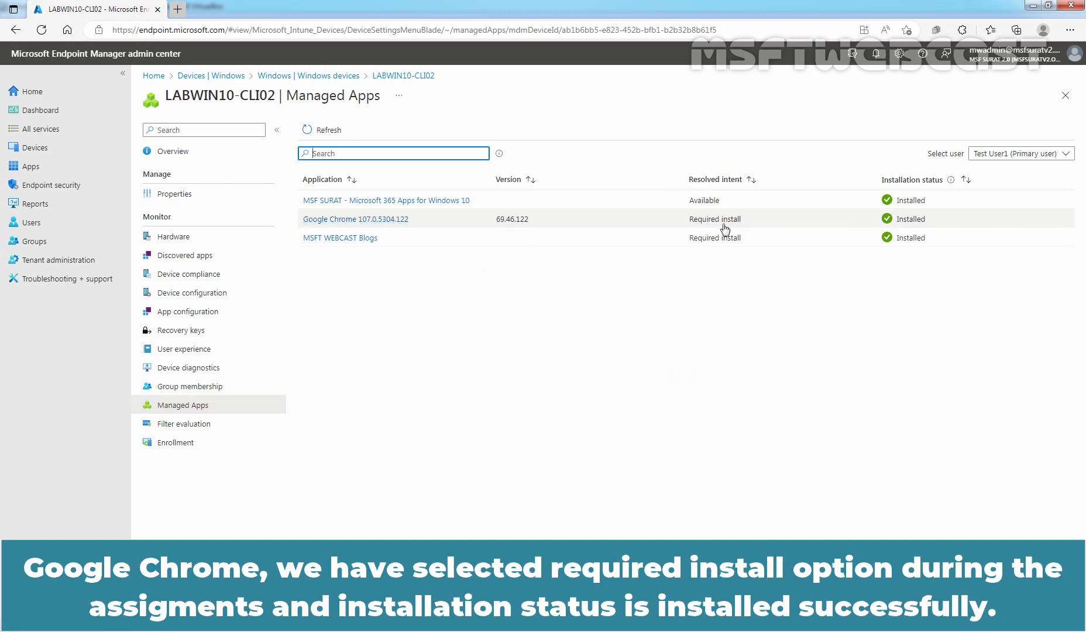
pyautogui.moveTo(692, 231)
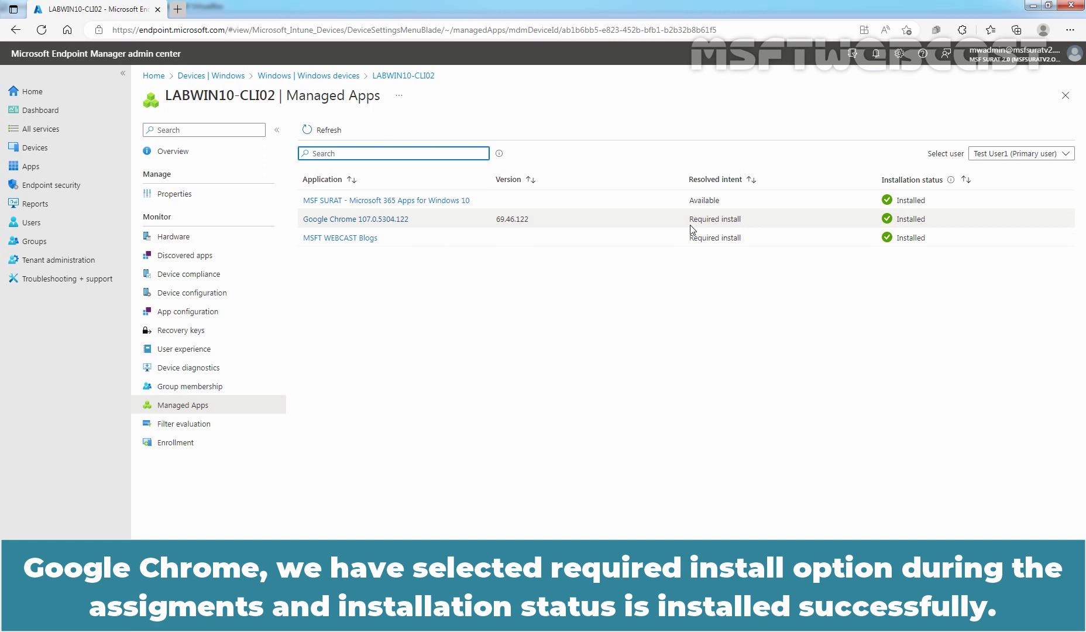
pyautogui.moveTo(894, 221)
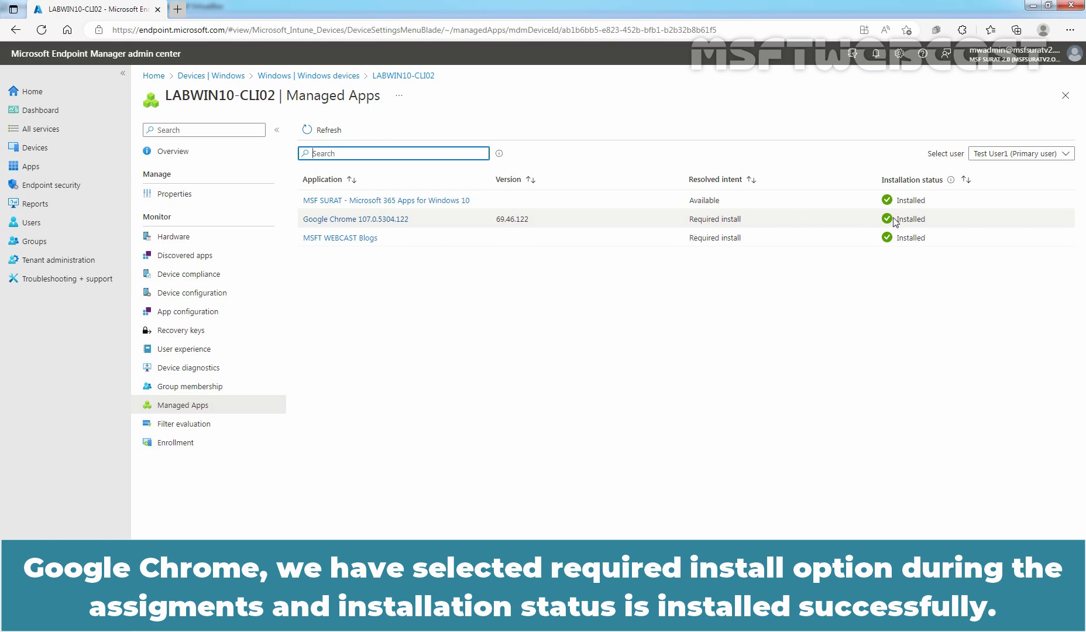
pyautogui.moveTo(498, 224)
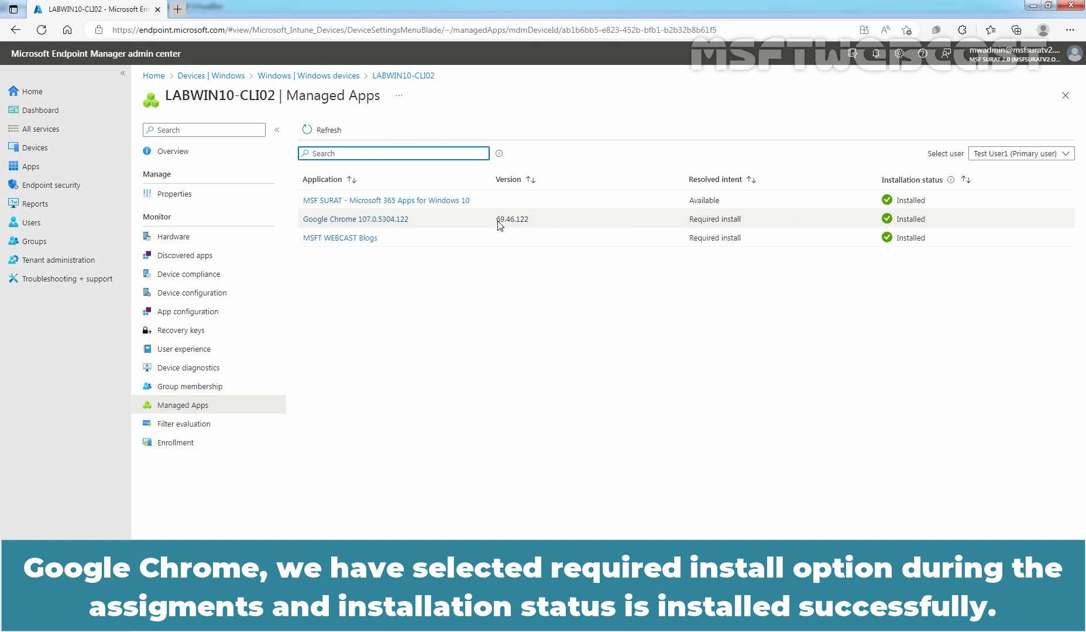
pyautogui.click(356, 219)
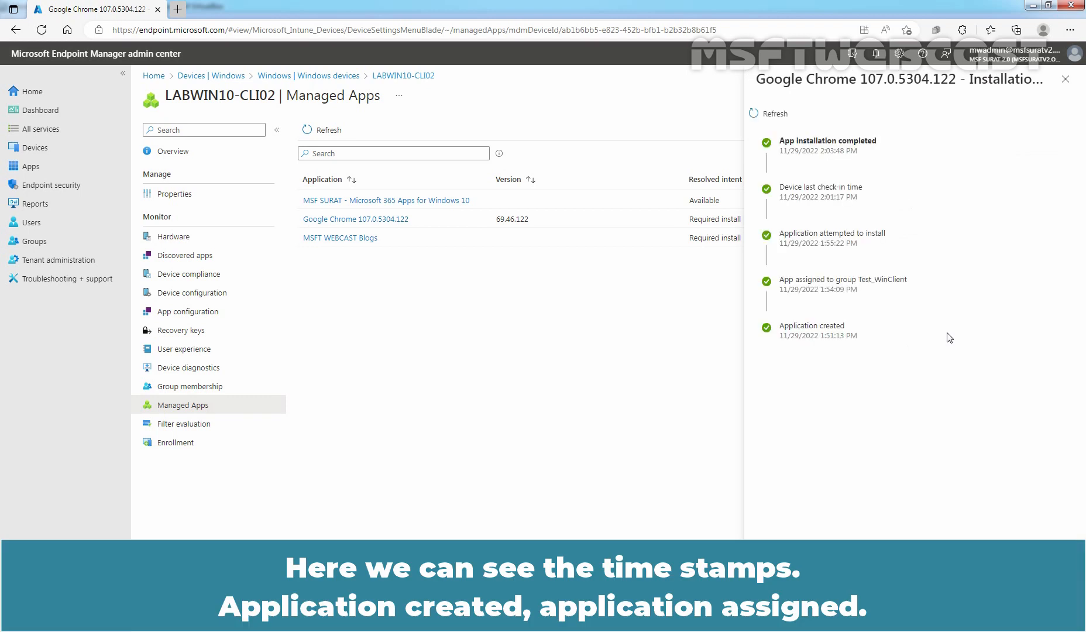
pyautogui.moveTo(930, 246)
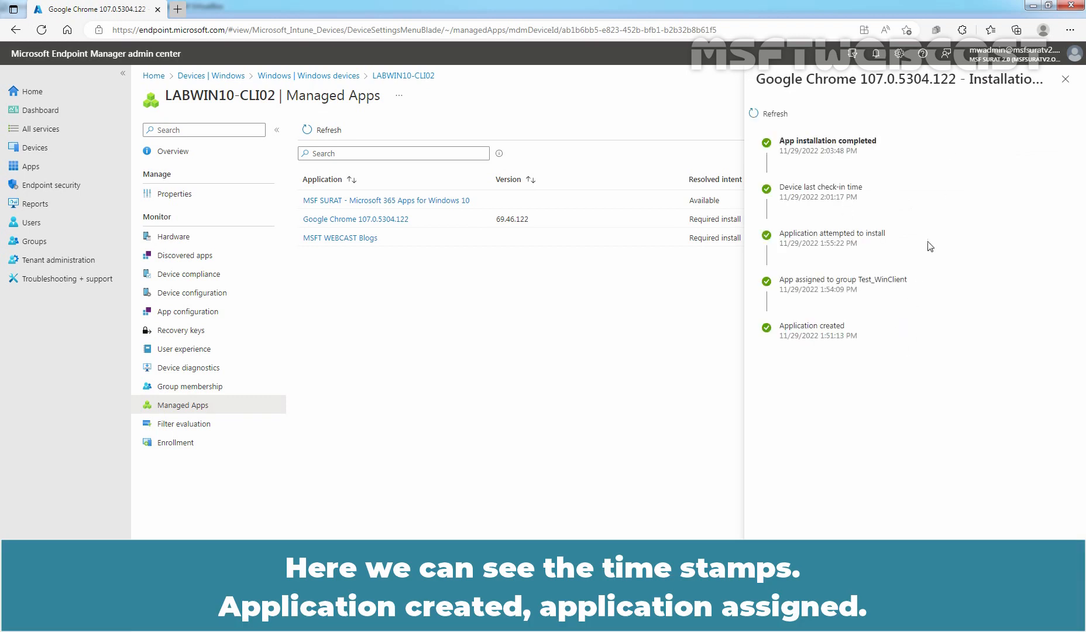
pyautogui.moveTo(880, 345)
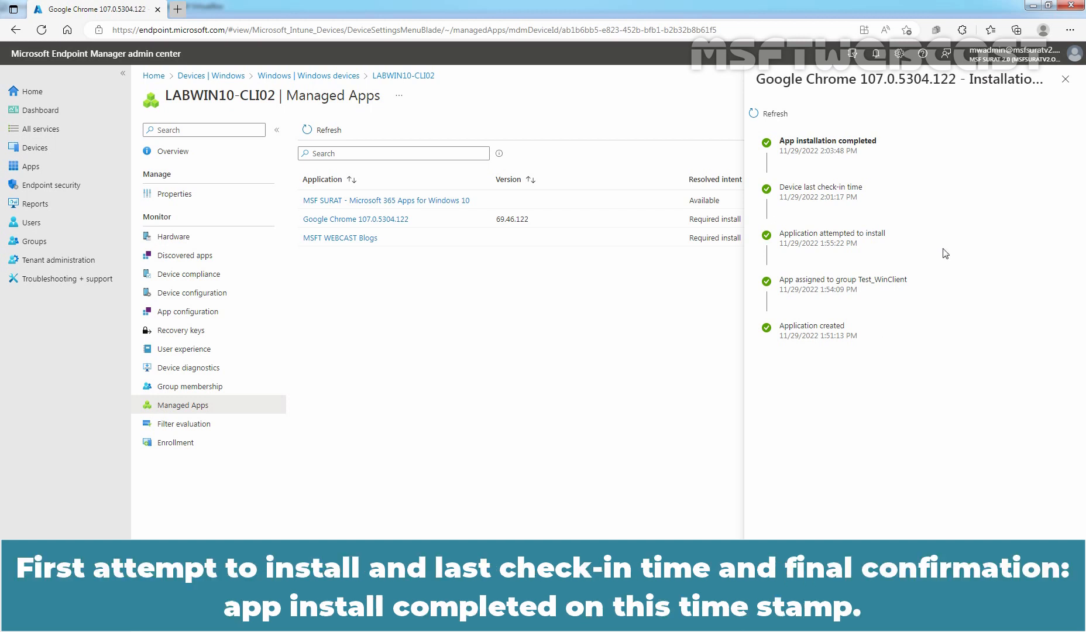
pyautogui.moveTo(878, 202)
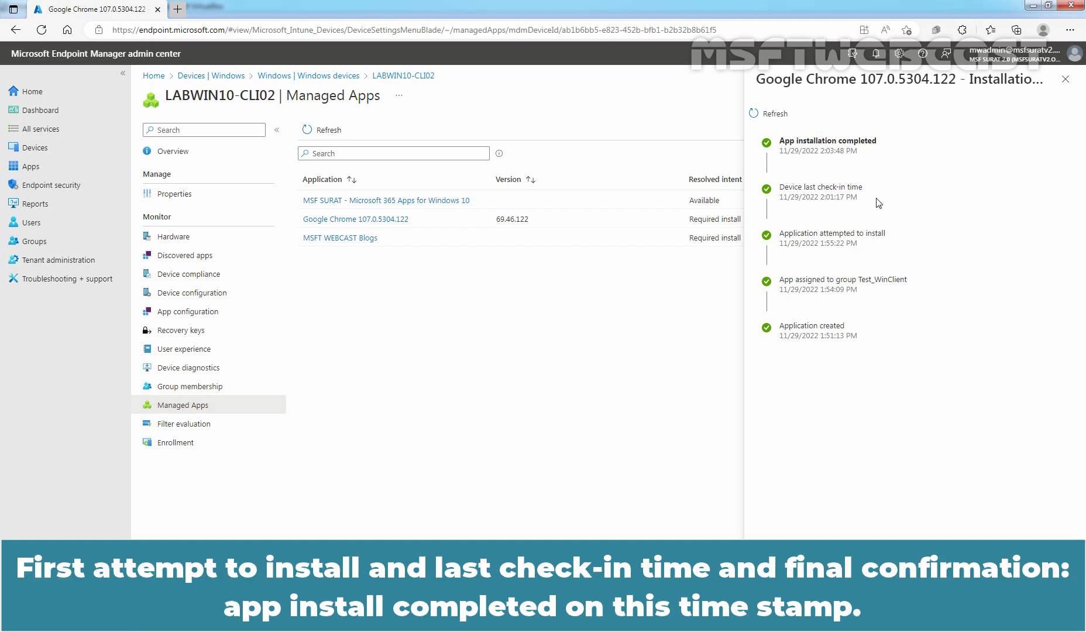
pyautogui.moveTo(881, 160)
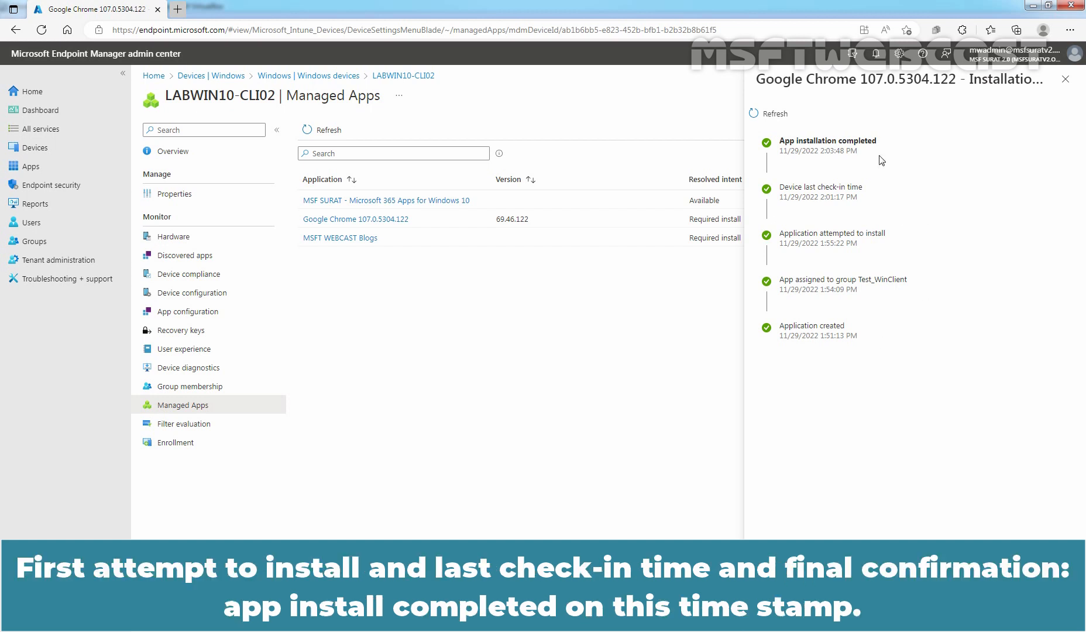
pyautogui.moveTo(866, 160)
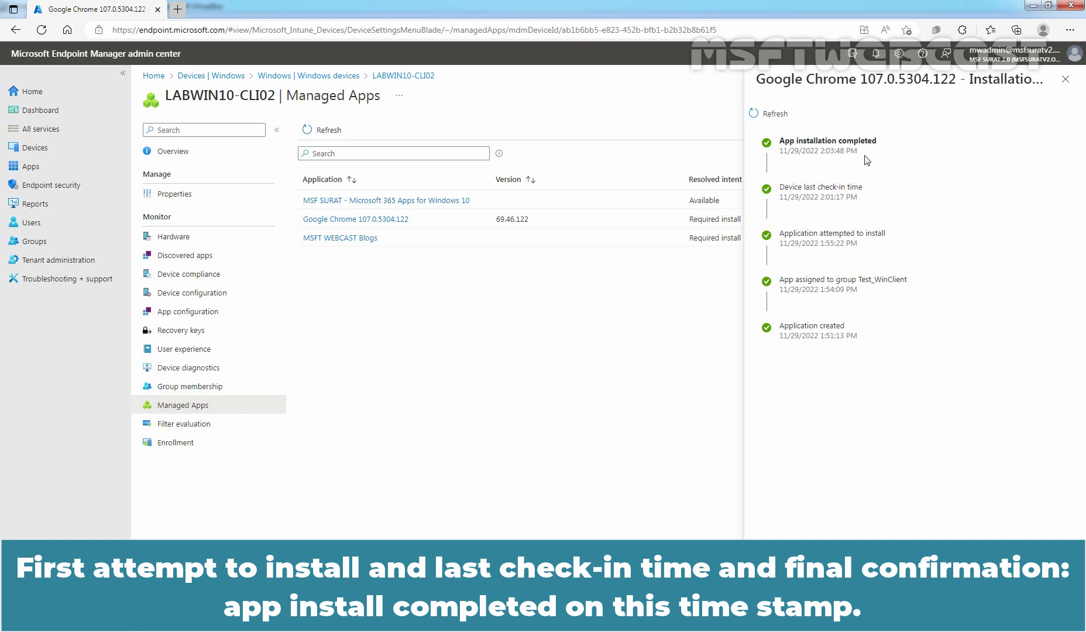
pyautogui.moveTo(801, 162)
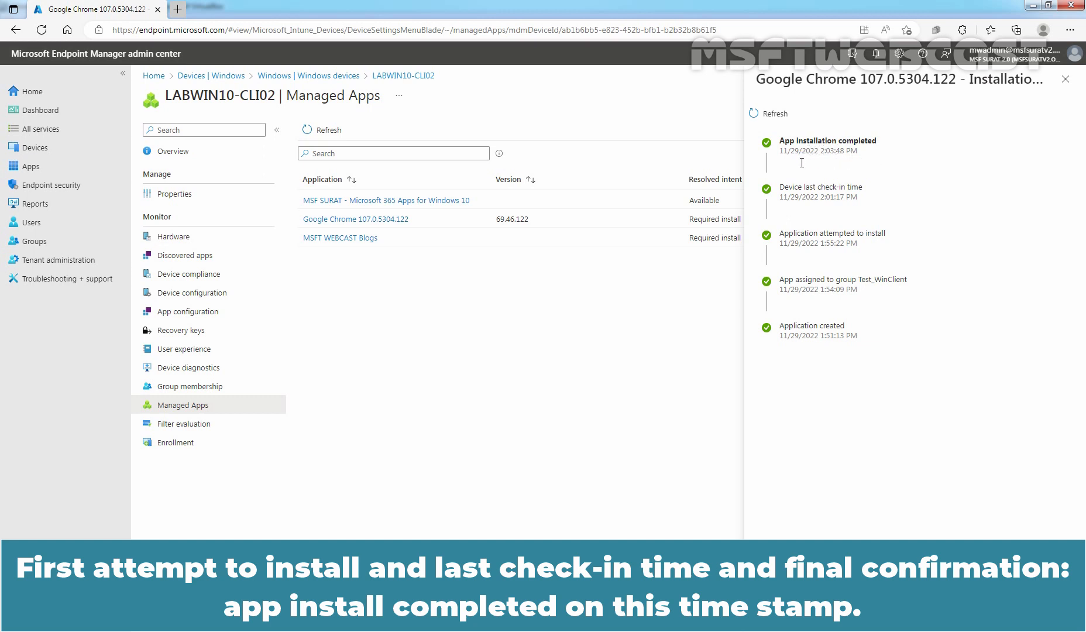